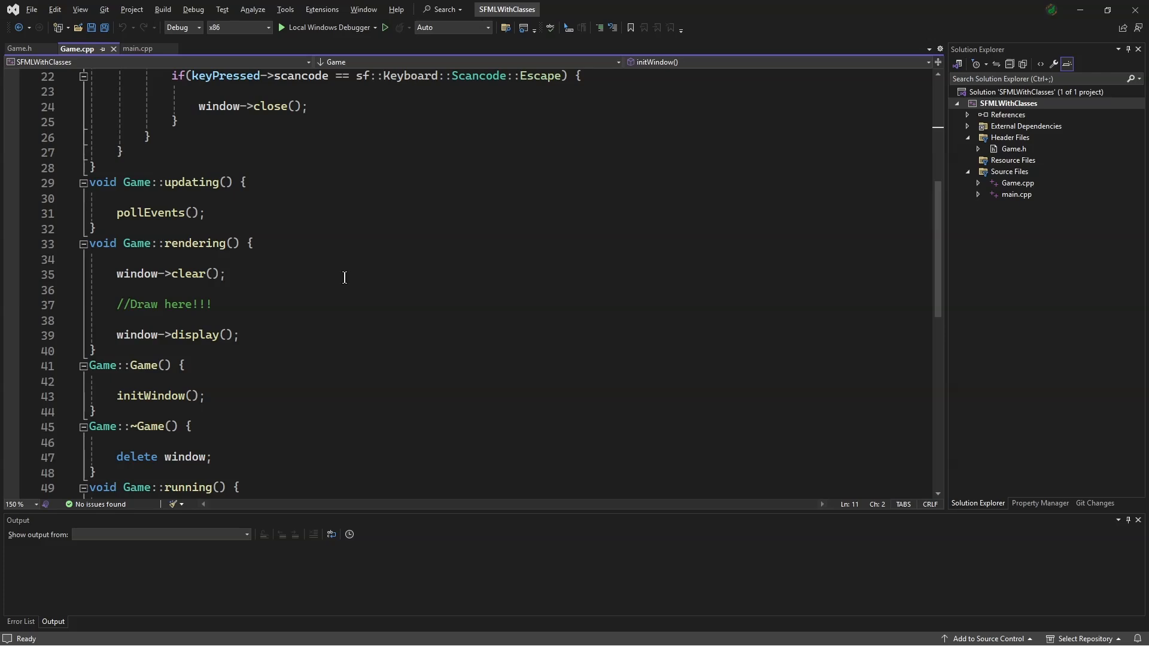
Step: Add a new Header File (.h) named Times.h under Header Files
right_click(1010, 137)
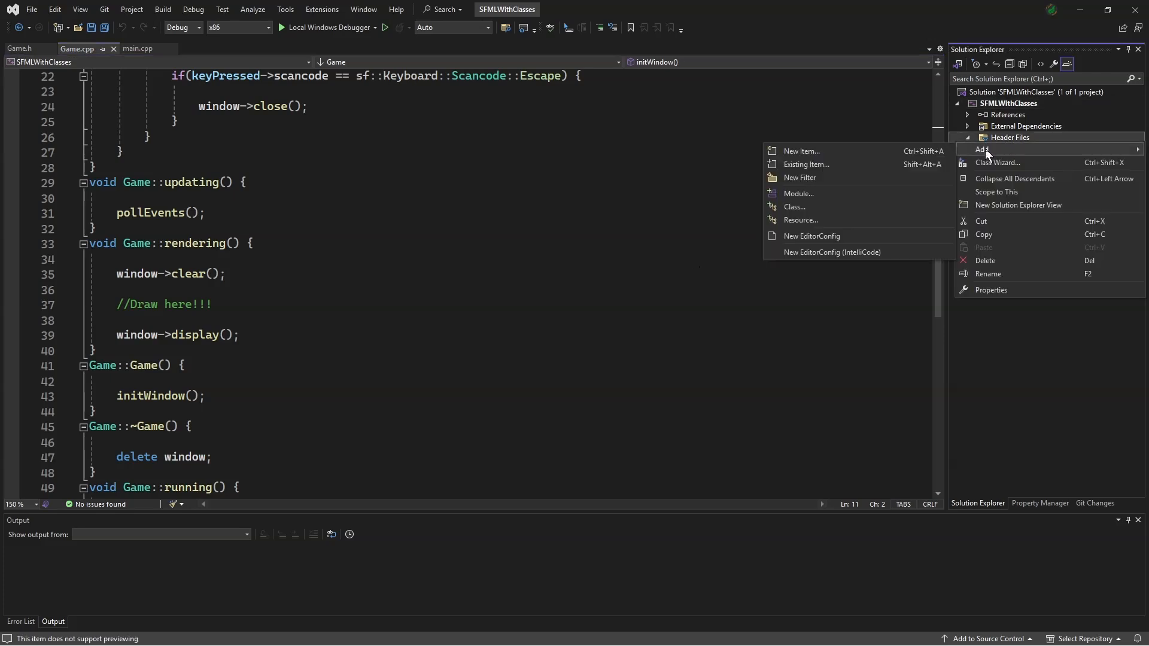
left_click(801, 151)
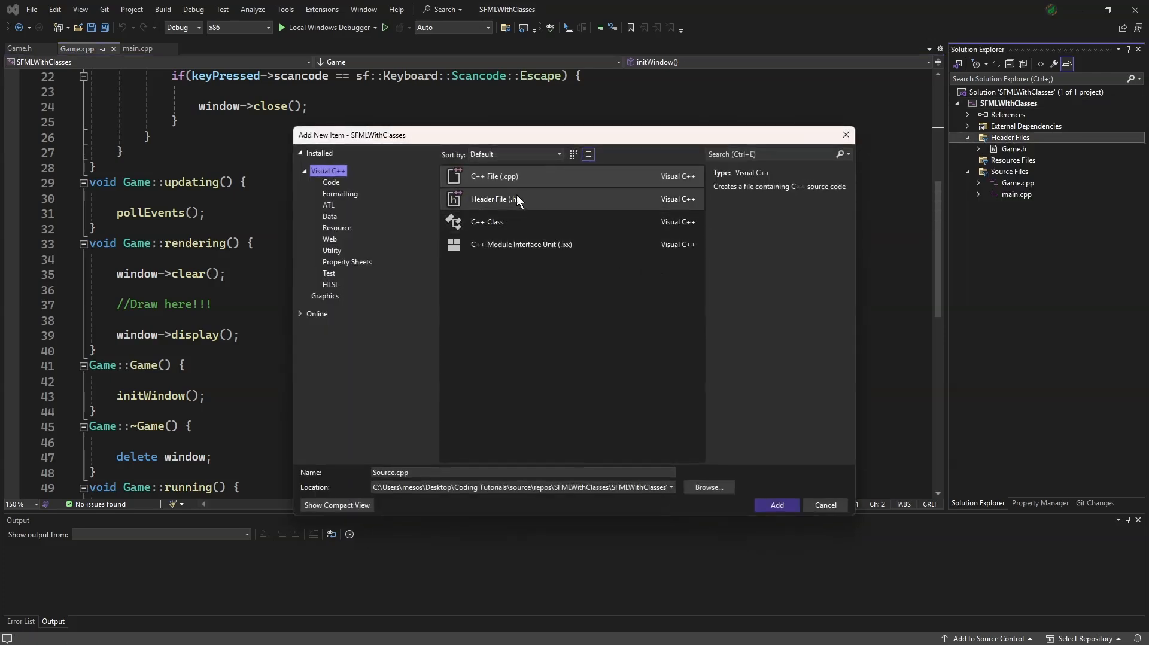
left_click(494, 199)
type("T")
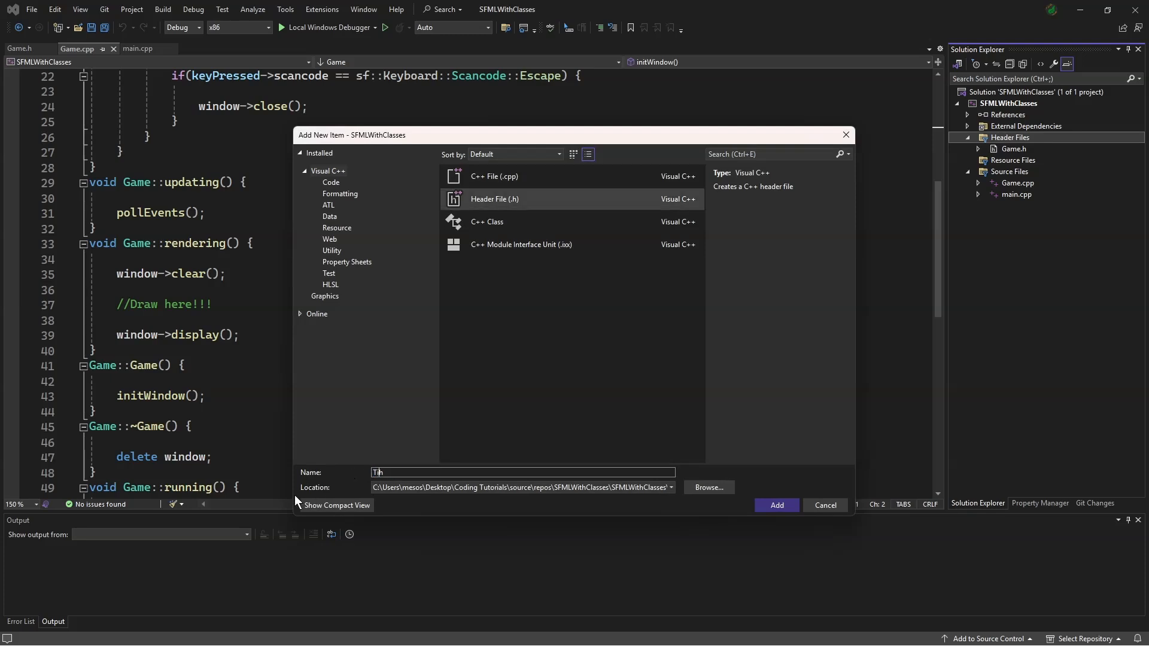
type("imes.h")
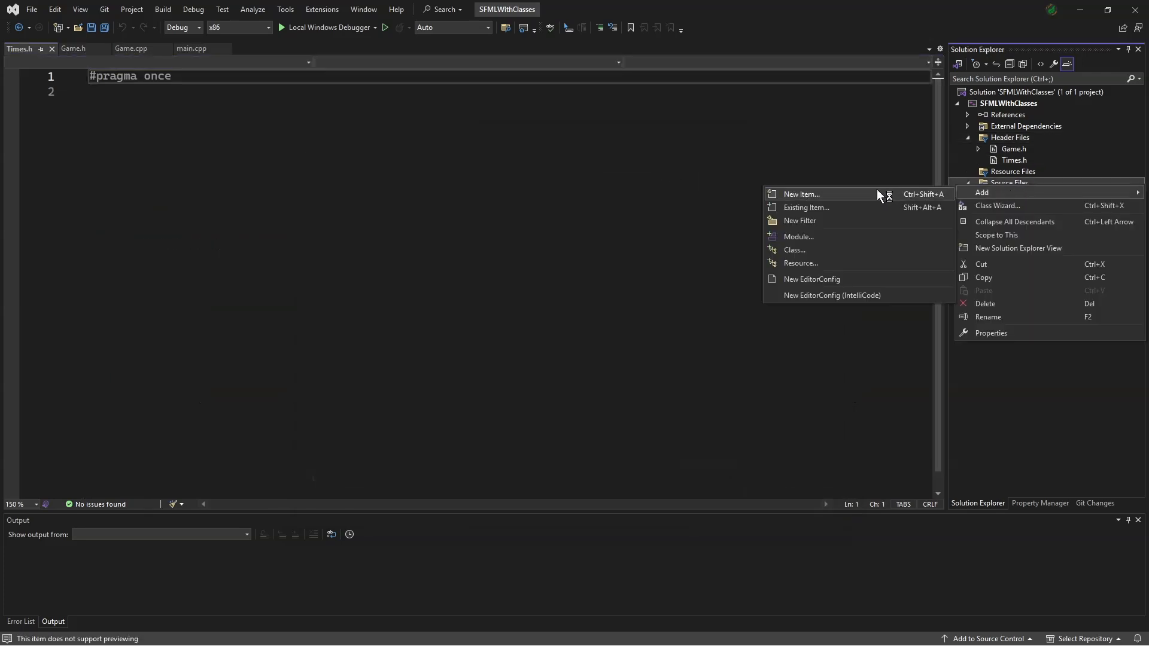
Step: Add a C++ source file Times.cpp that starts with #include "Times.h"
left_click(799, 194)
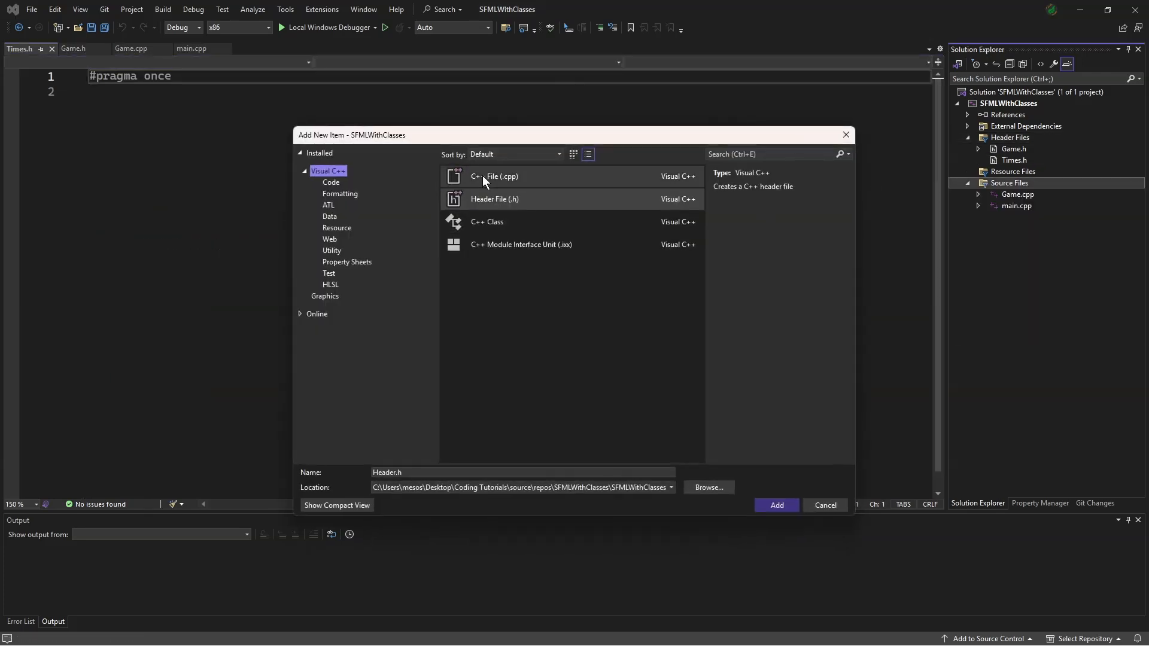
left_click(493, 176)
type("Times.cpp")
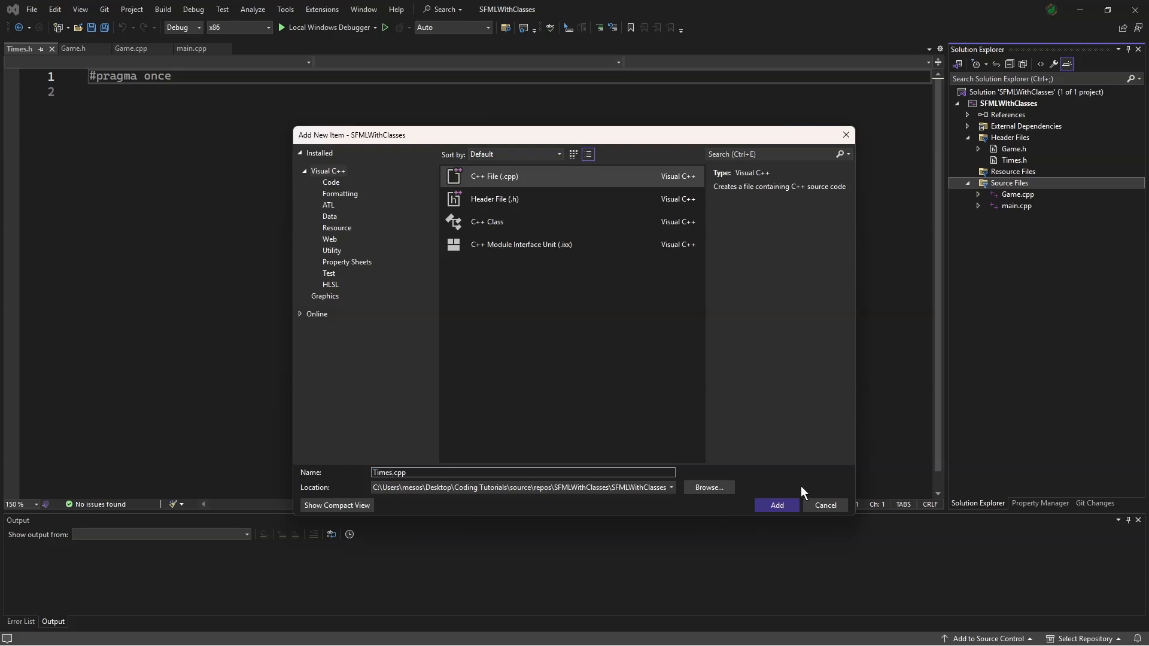
left_click(777, 505)
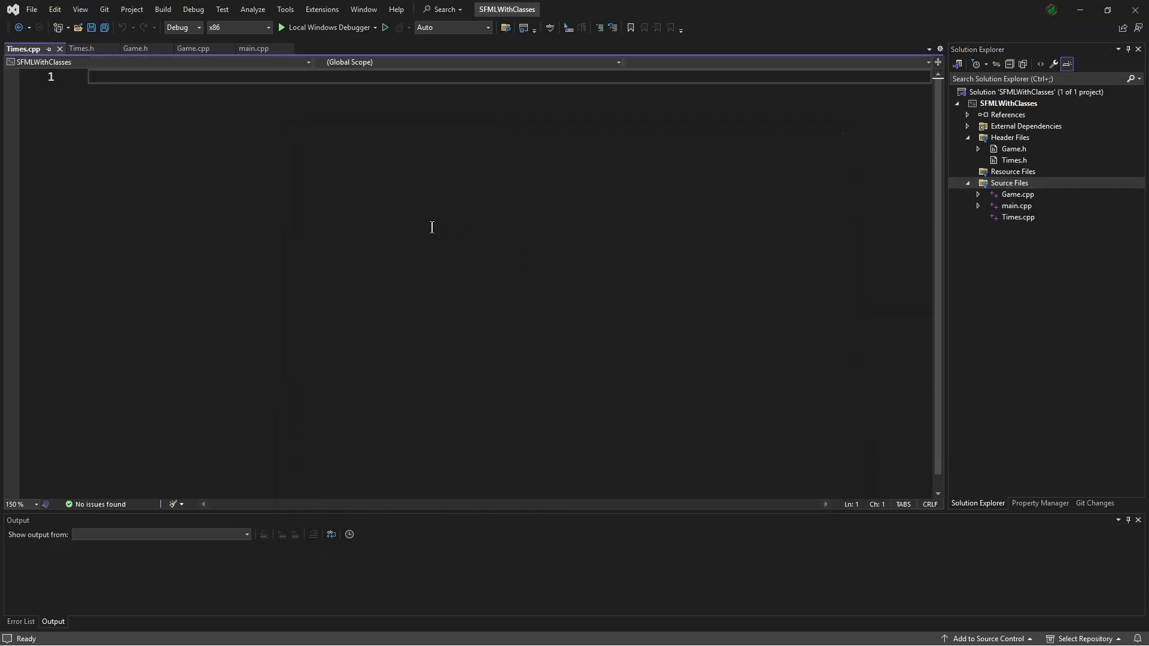
type("#inclu")
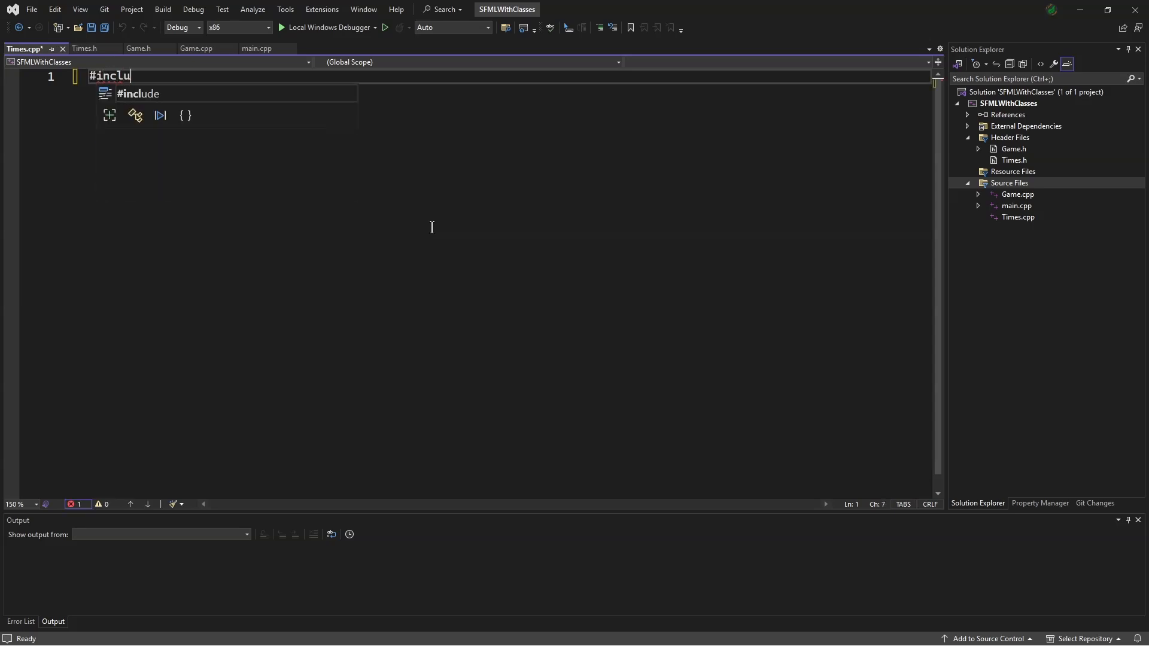
type("de \"times.h")
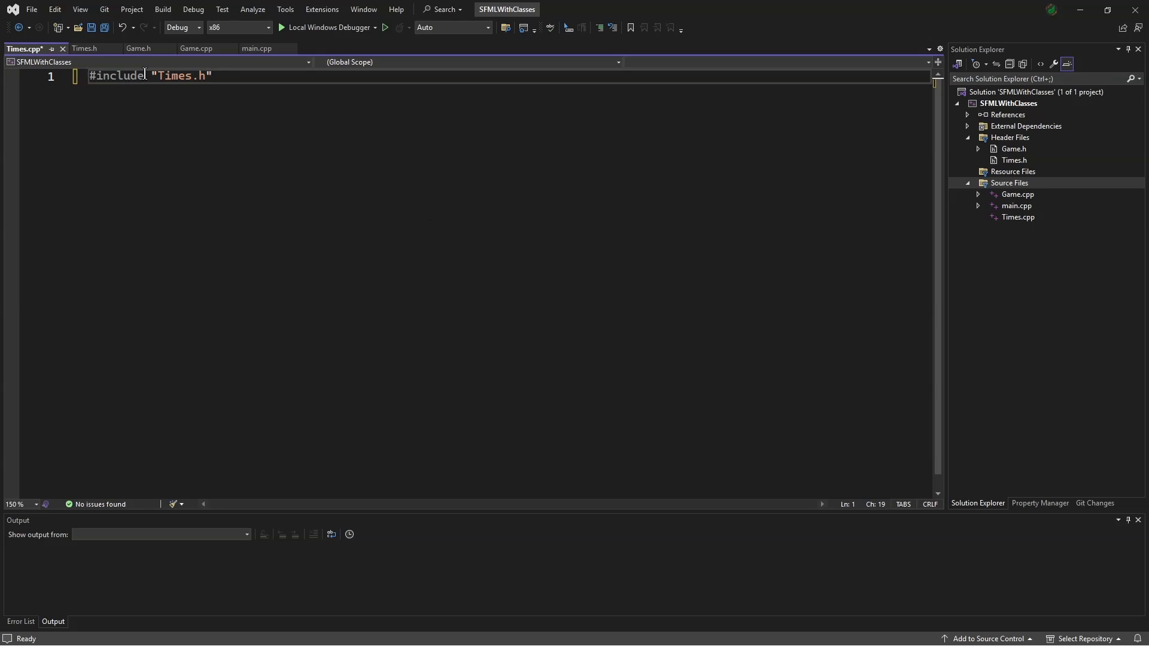
Step: Add #include <SFML/Graphics.hpp> at the top of Times.h
left_click(93, 48)
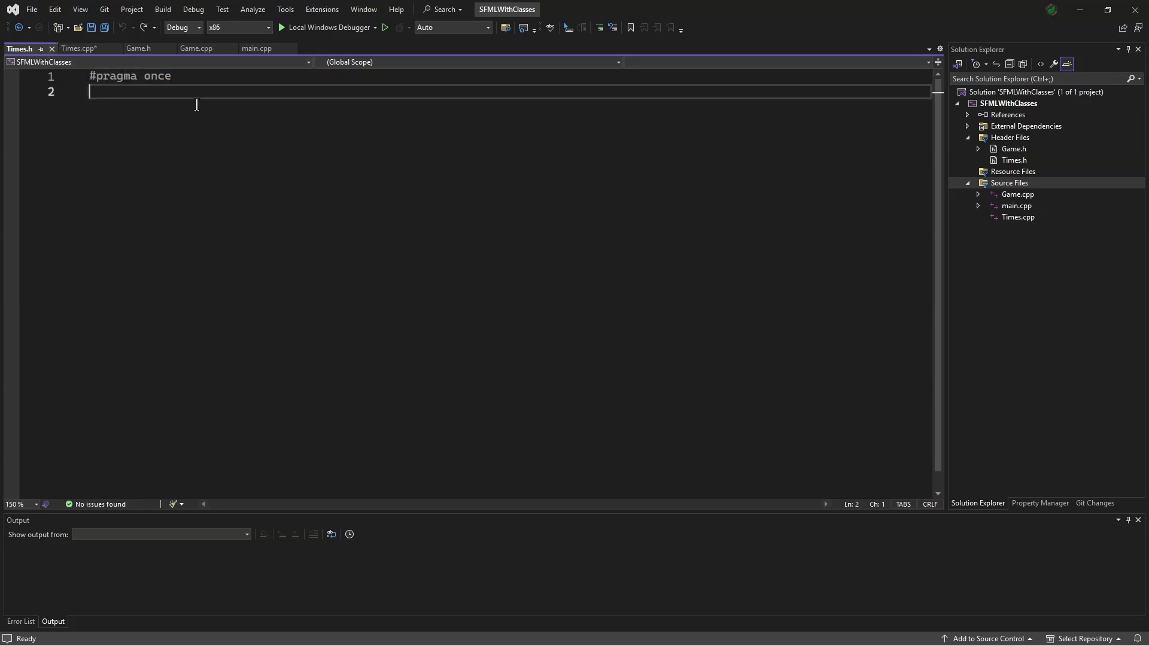
type("#in")
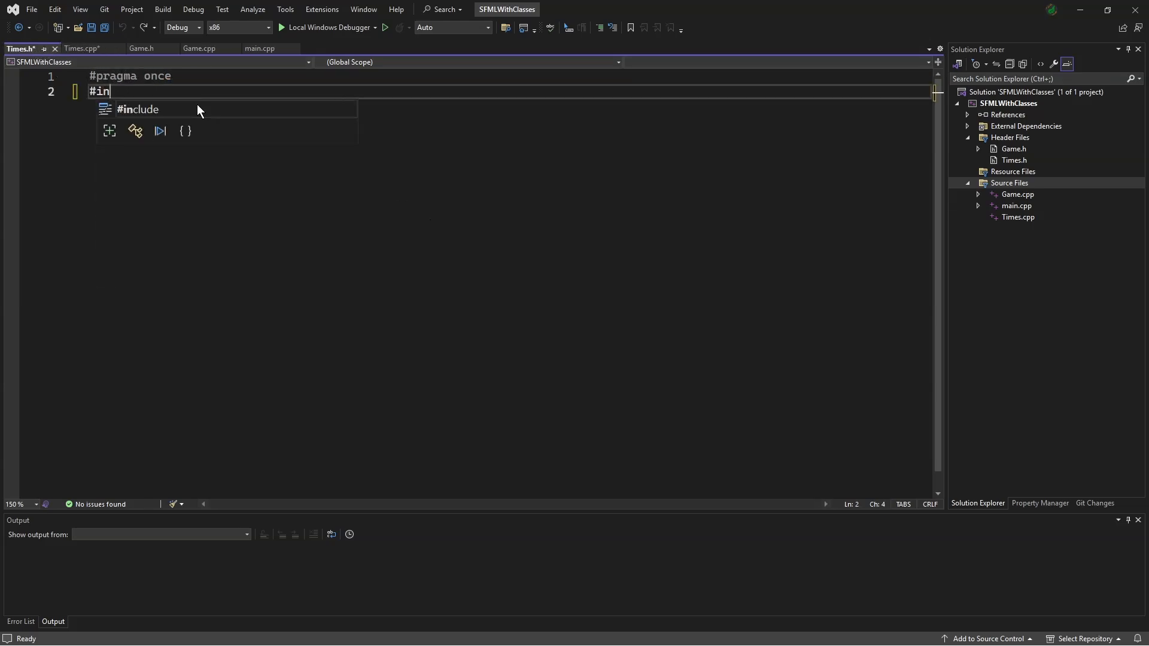
type("clude <sf")
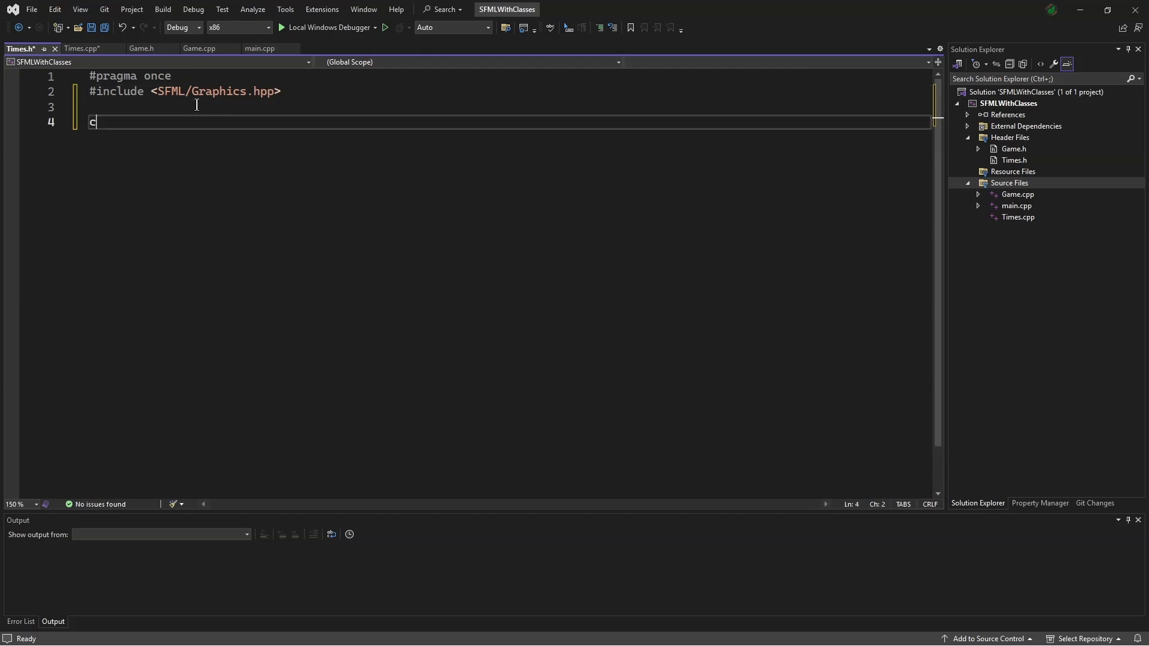
Step: Declare class Times with private: and public: sections and a private sf::Clock clock member
type("lass Times {")
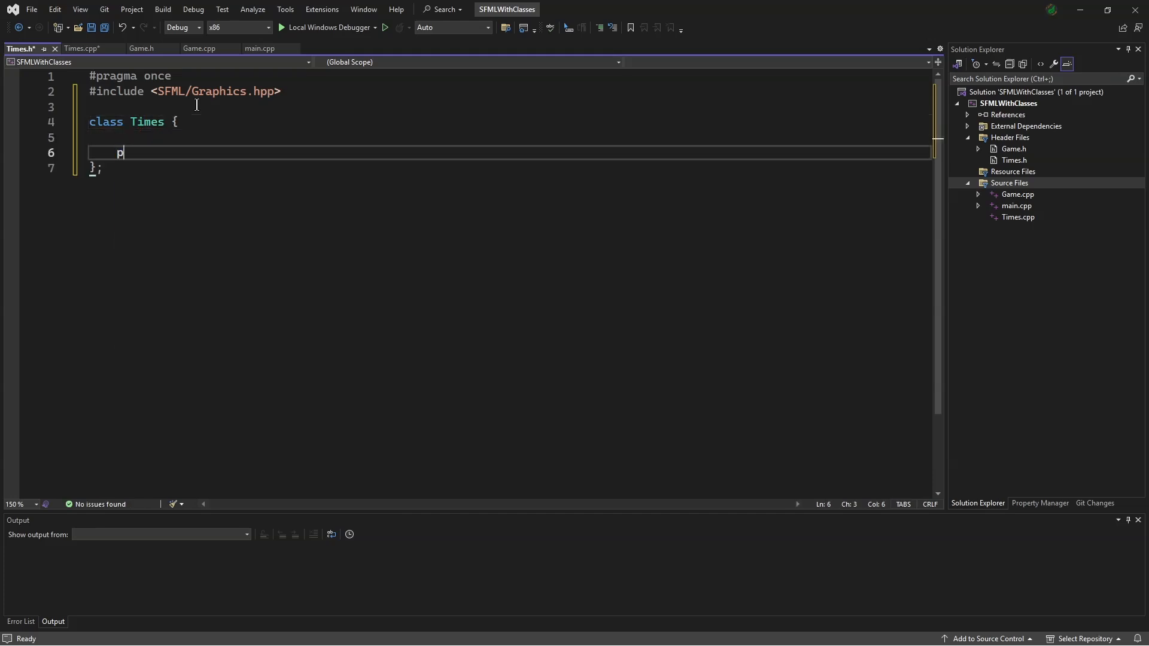
type("private:")
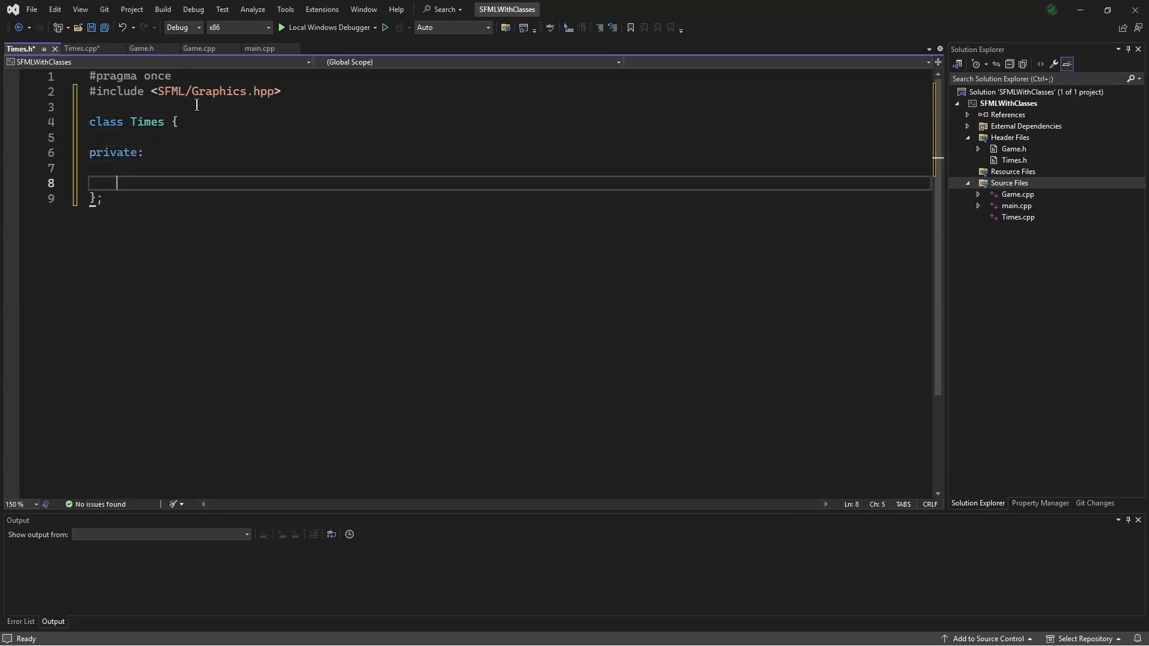
type("public:")
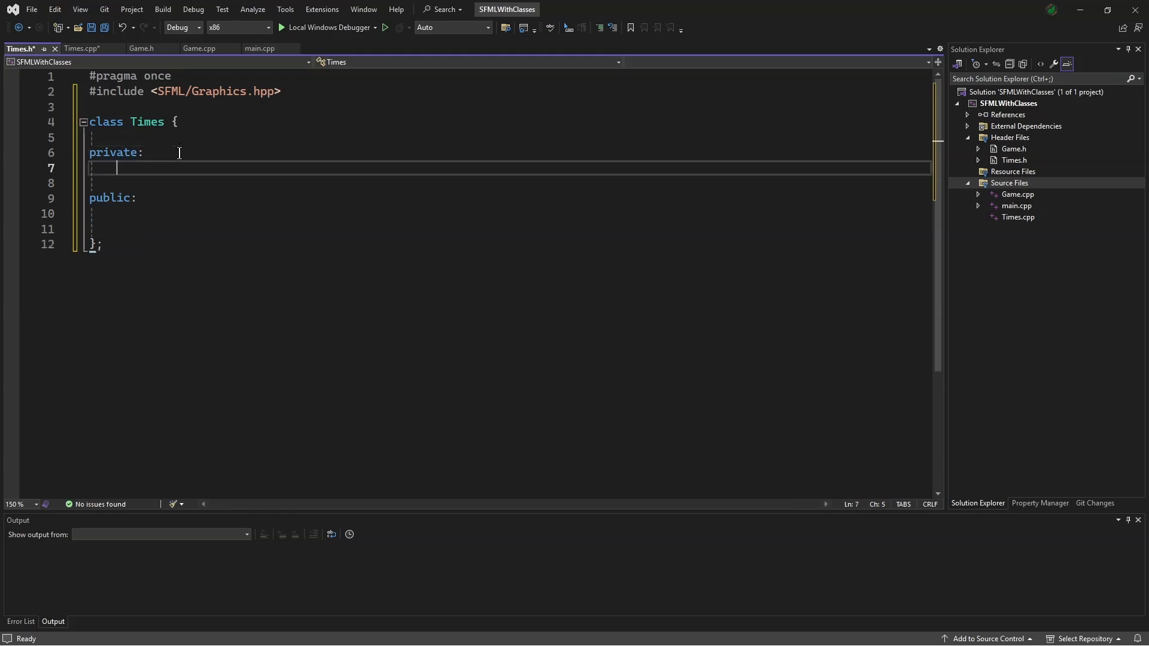
type("sf::clock clock;")
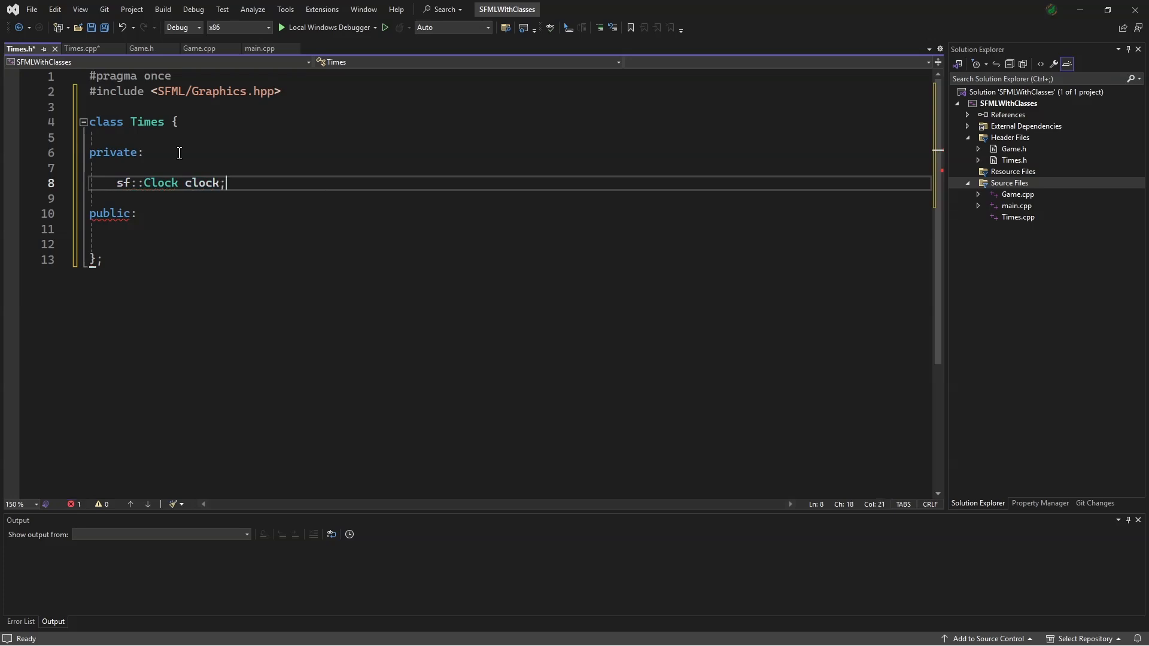
Step: Declare float deltaTime plus the Times() constructor and ~Times() destructor
type("float")
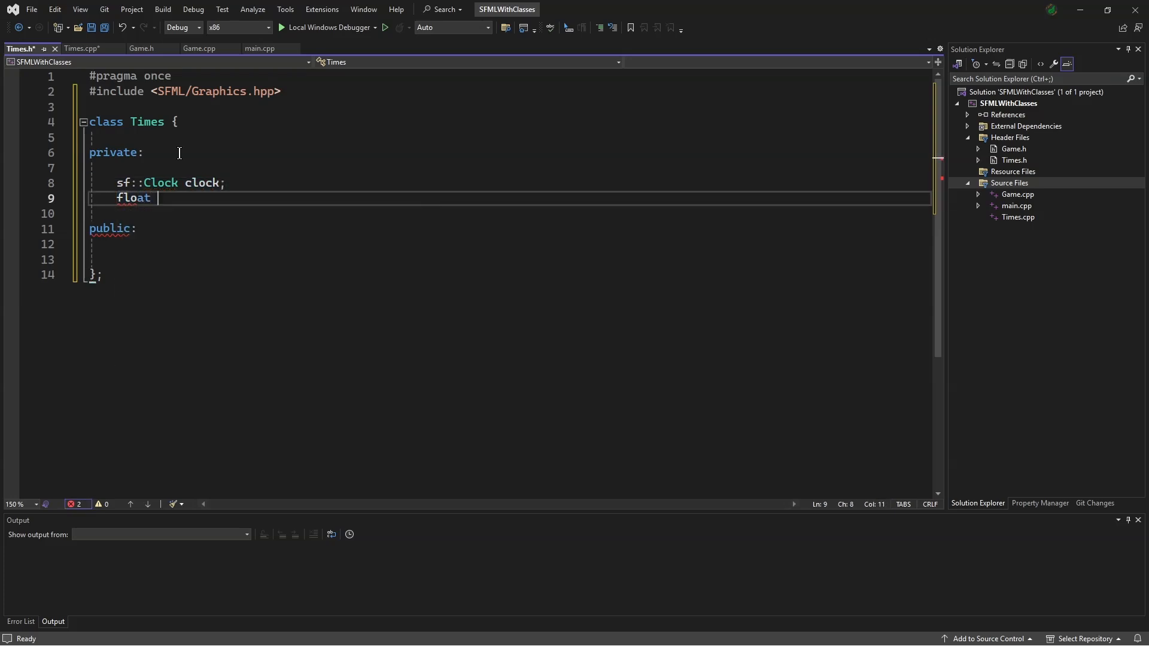
type("deltaTime;")
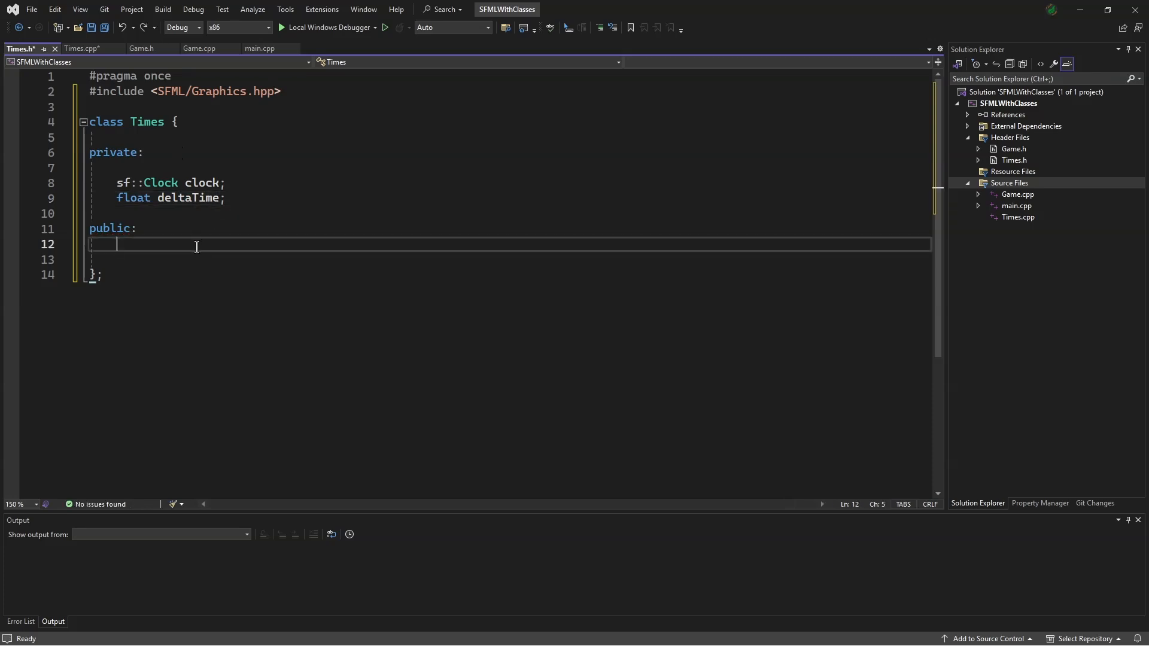
type("Times")
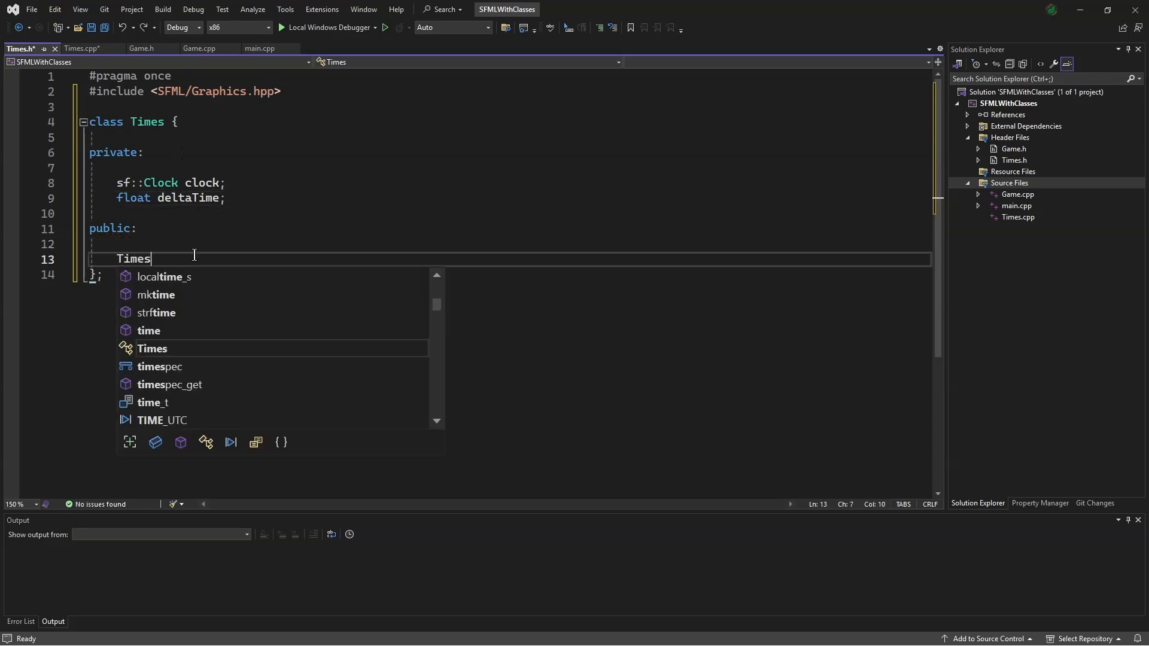
type("();")
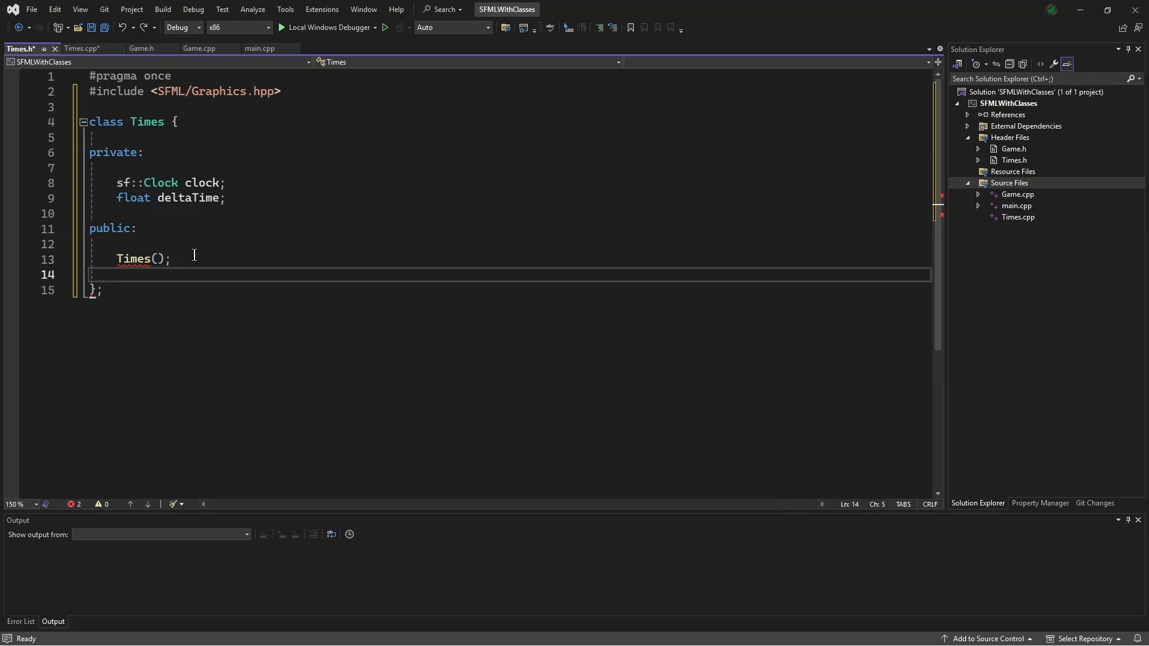
type("~Times")
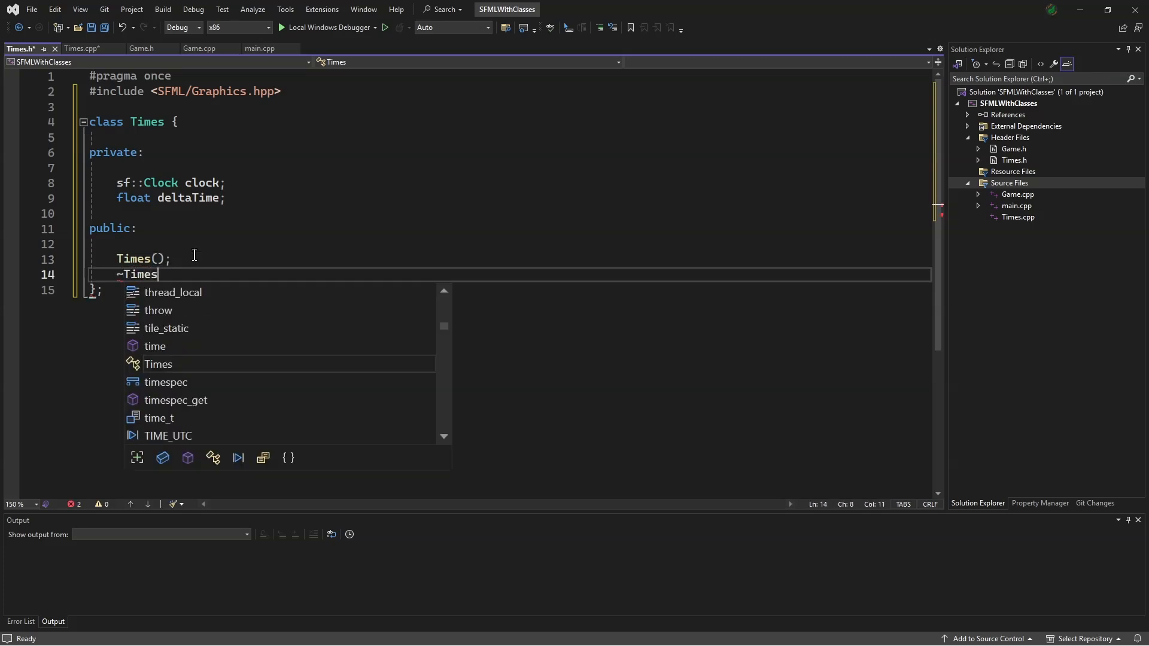
type("();")
type("void ne")
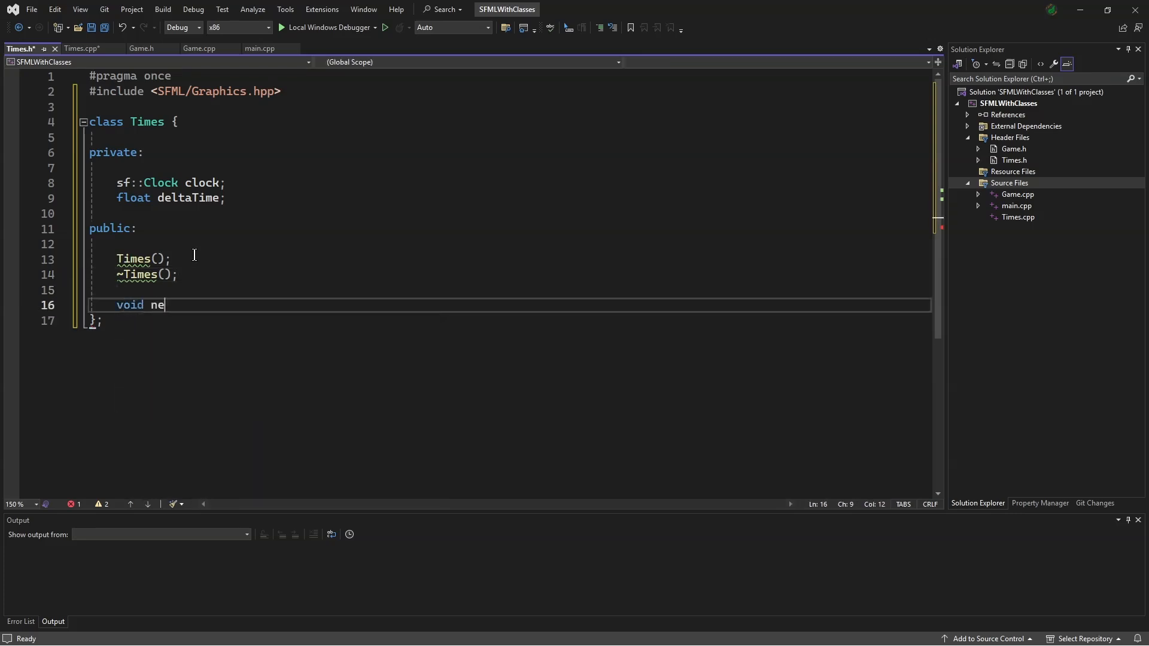
Step: Declare void nextDeltaTime() and float getDeltaTime() const in the public section
type("xtD")
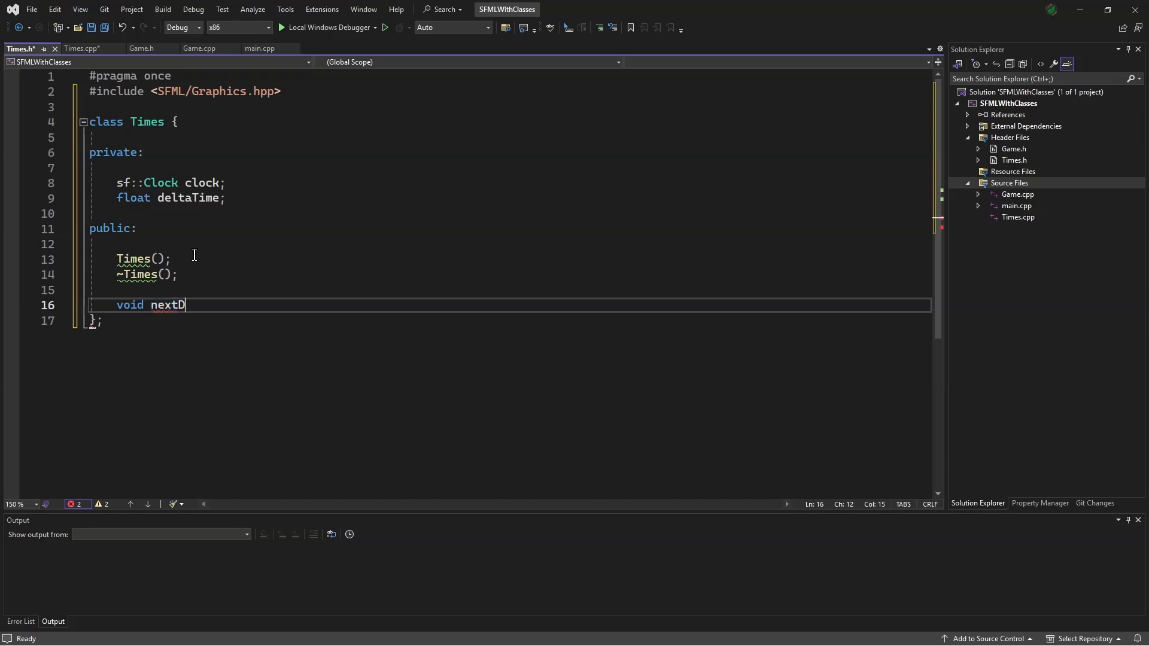
type("eltaTime()")
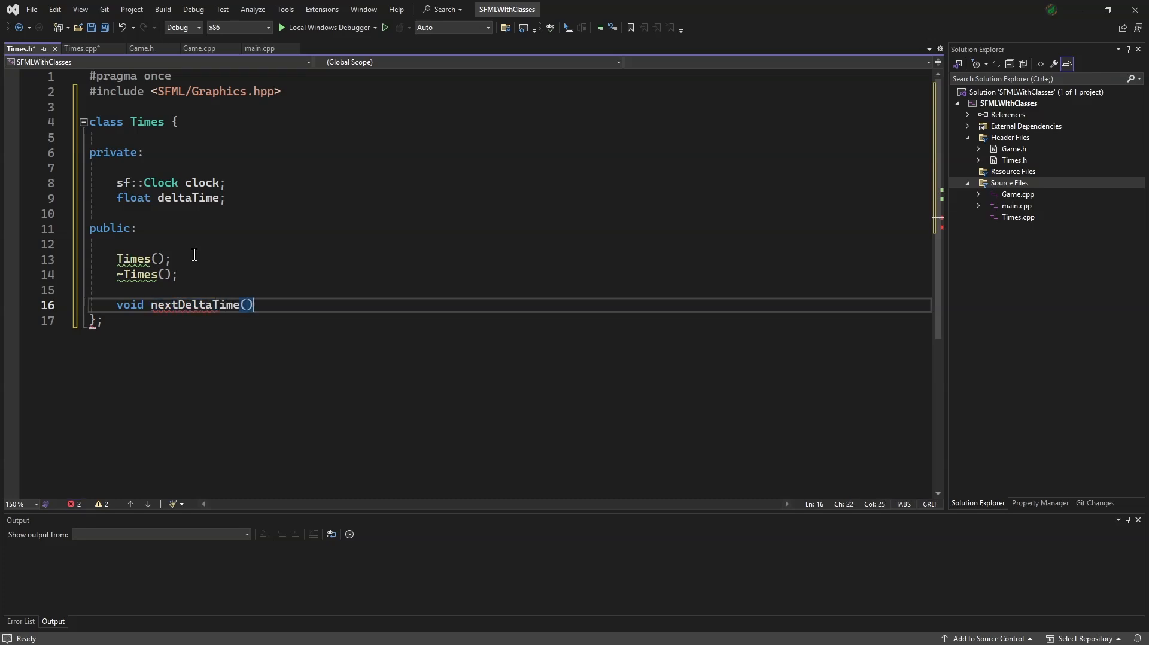
type(";")
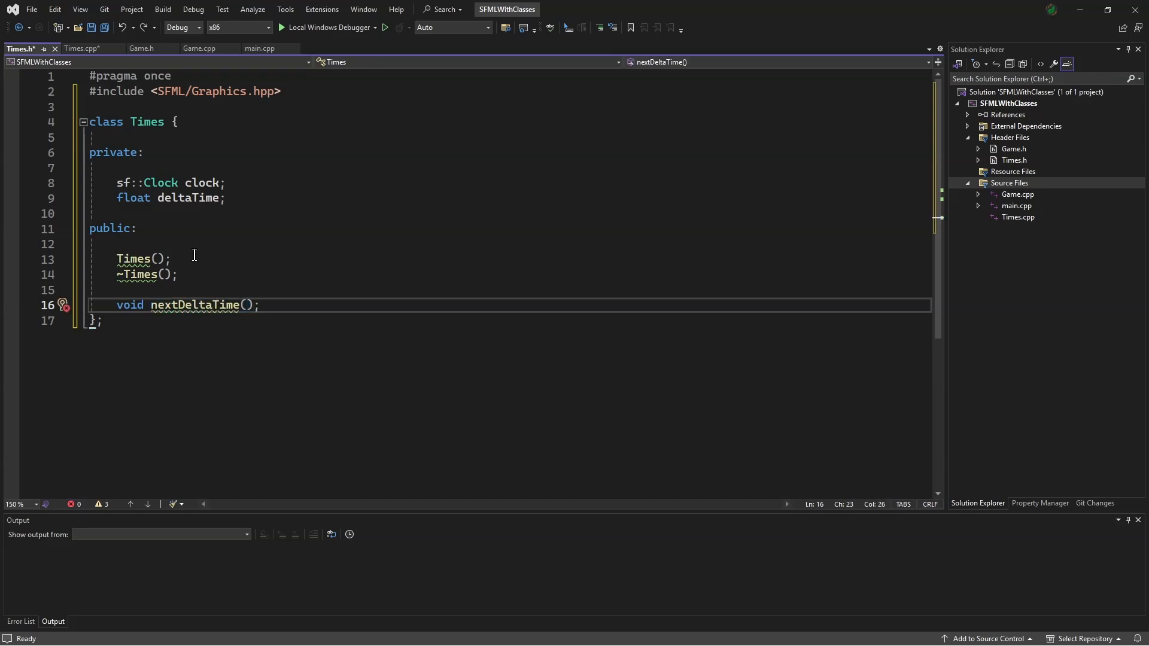
type("f")
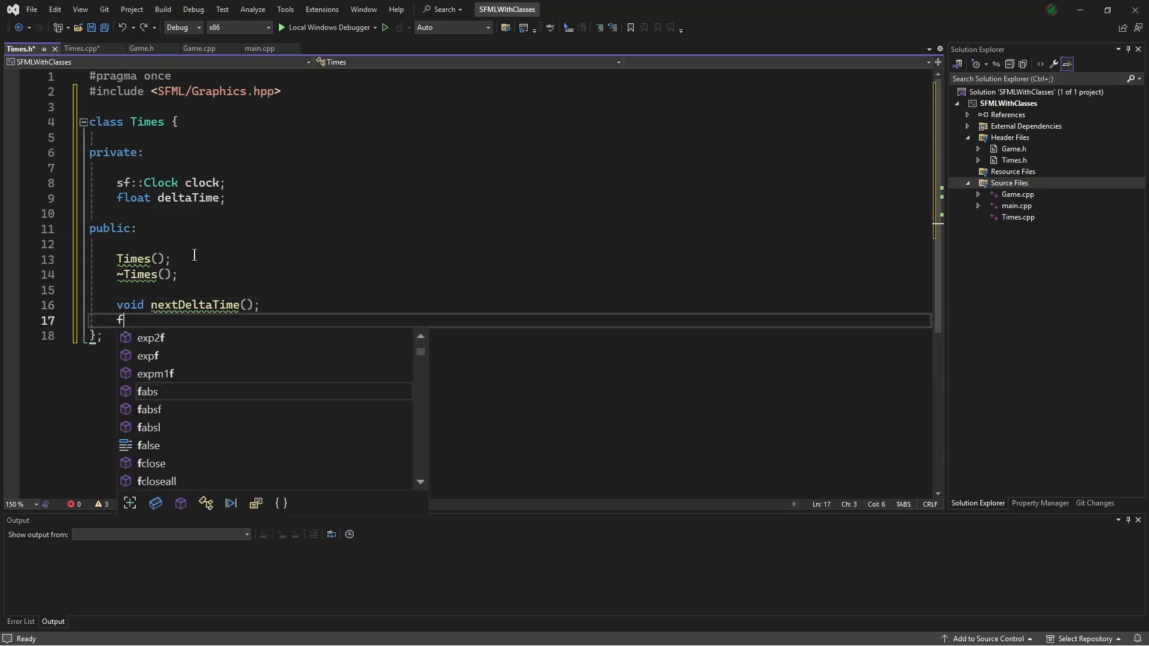
type("loat get")
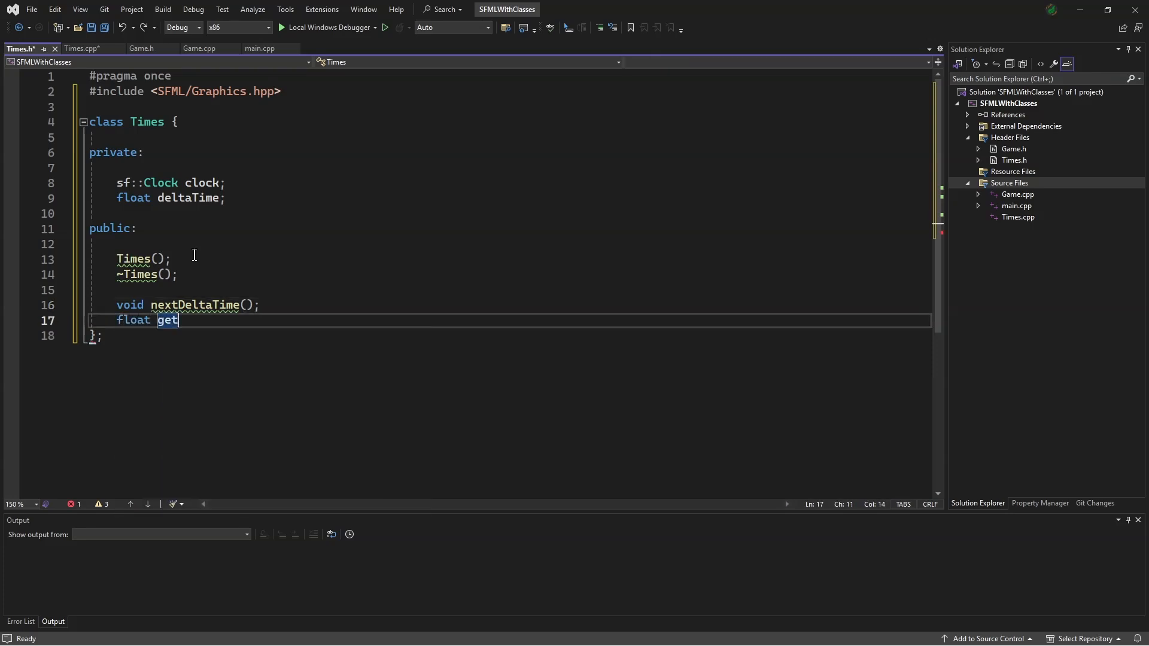
type("DeltaTim")
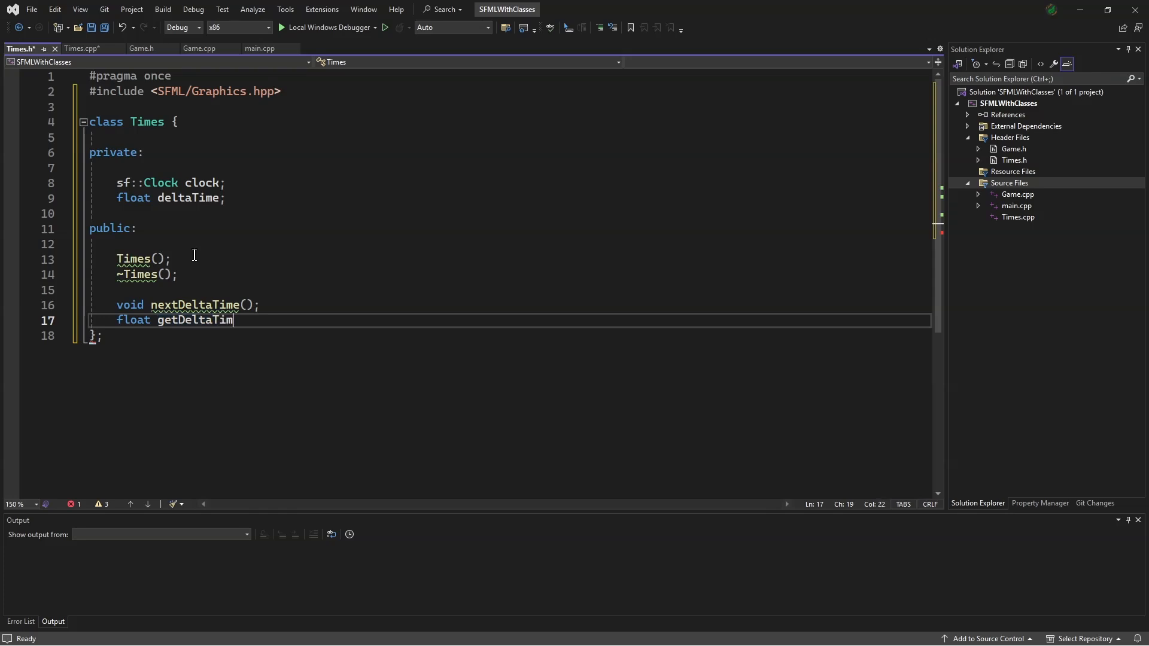
type("e() const")
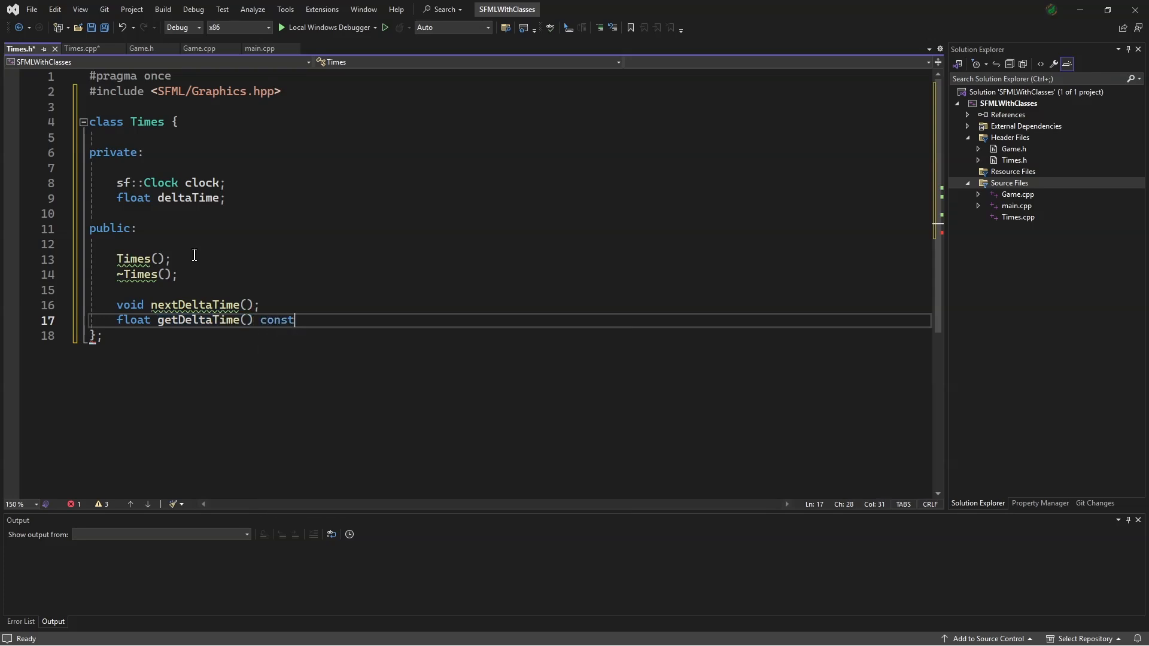
type(";")
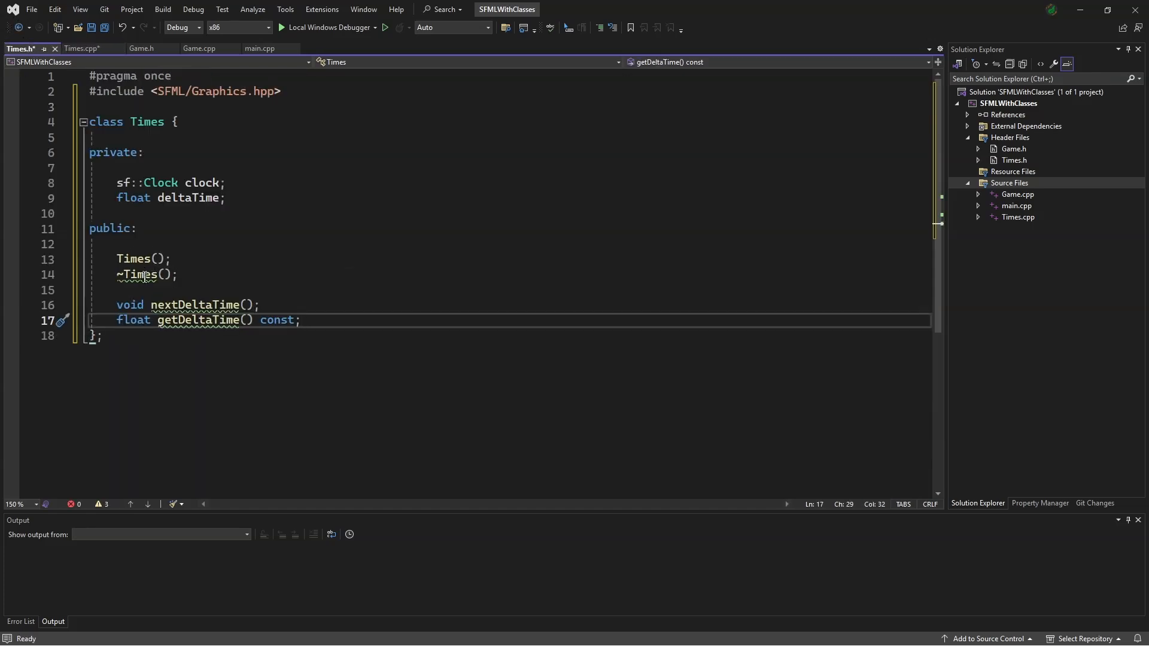
left_click(81, 48)
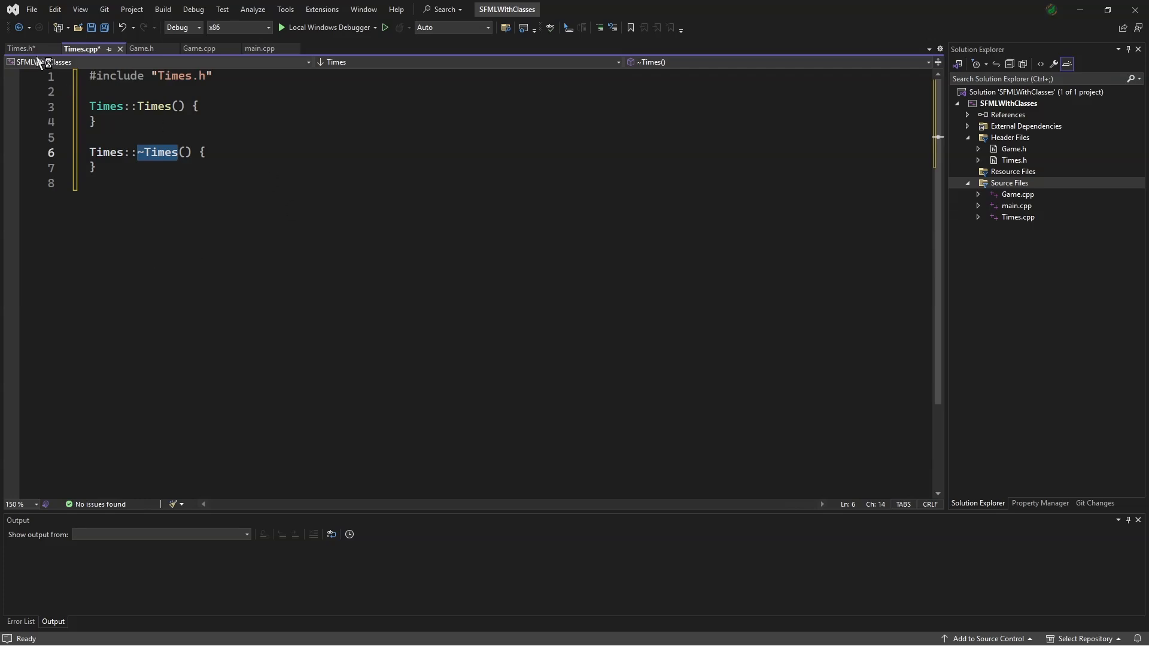
Step: Define Times::nextDeltaTime() storing clock.restart().asSeconds() into deltaTime, and getDeltaTime() returning it
type("void Times::nextDeltaTime() {")
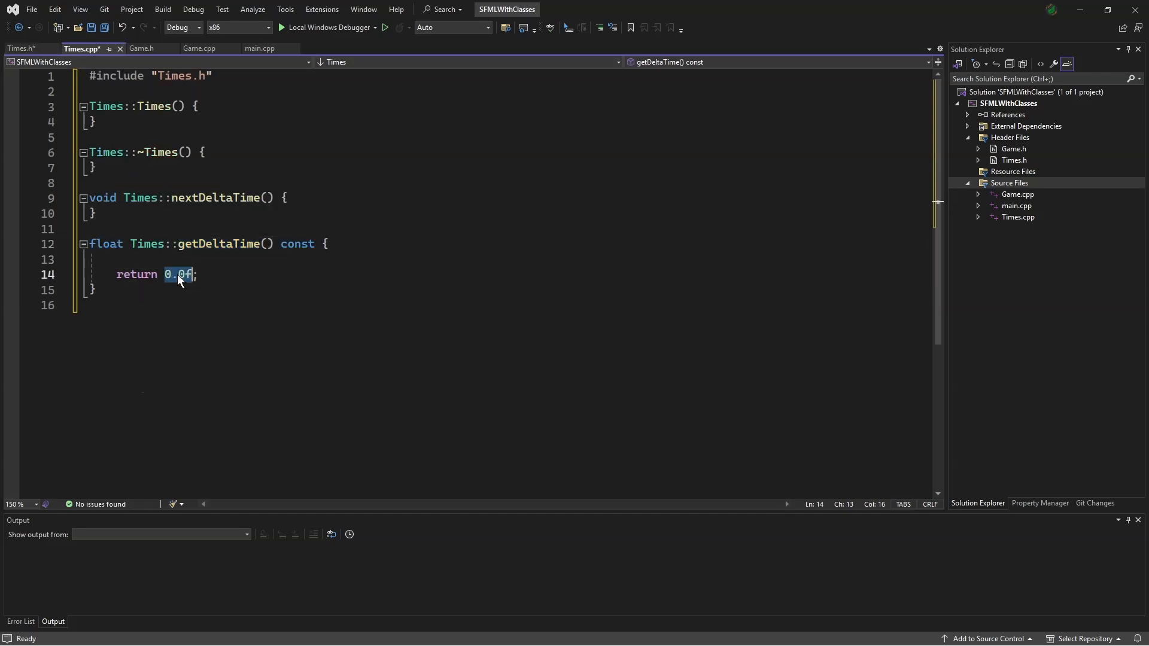
type("deltaTime")
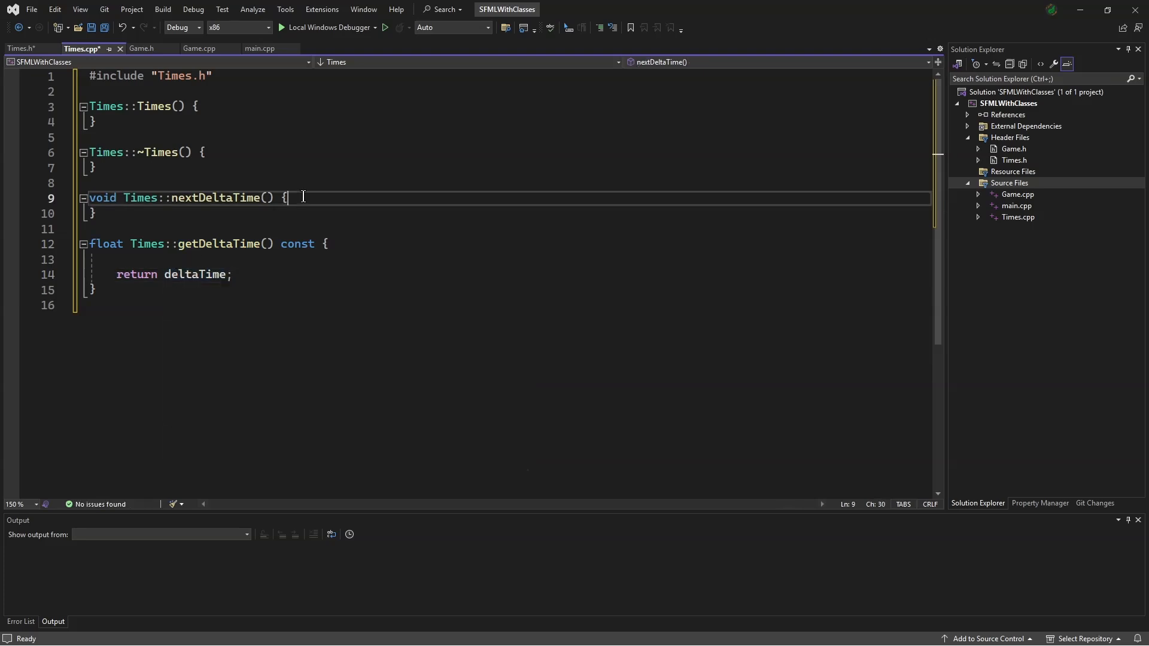
type("delt")
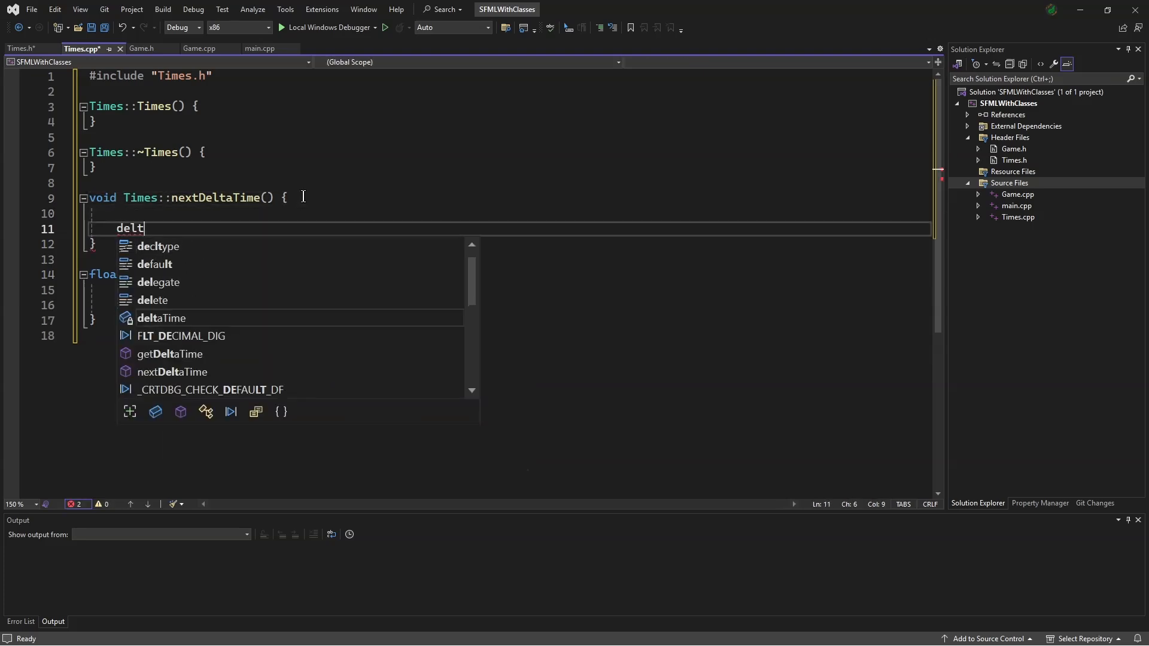
key("Tab")
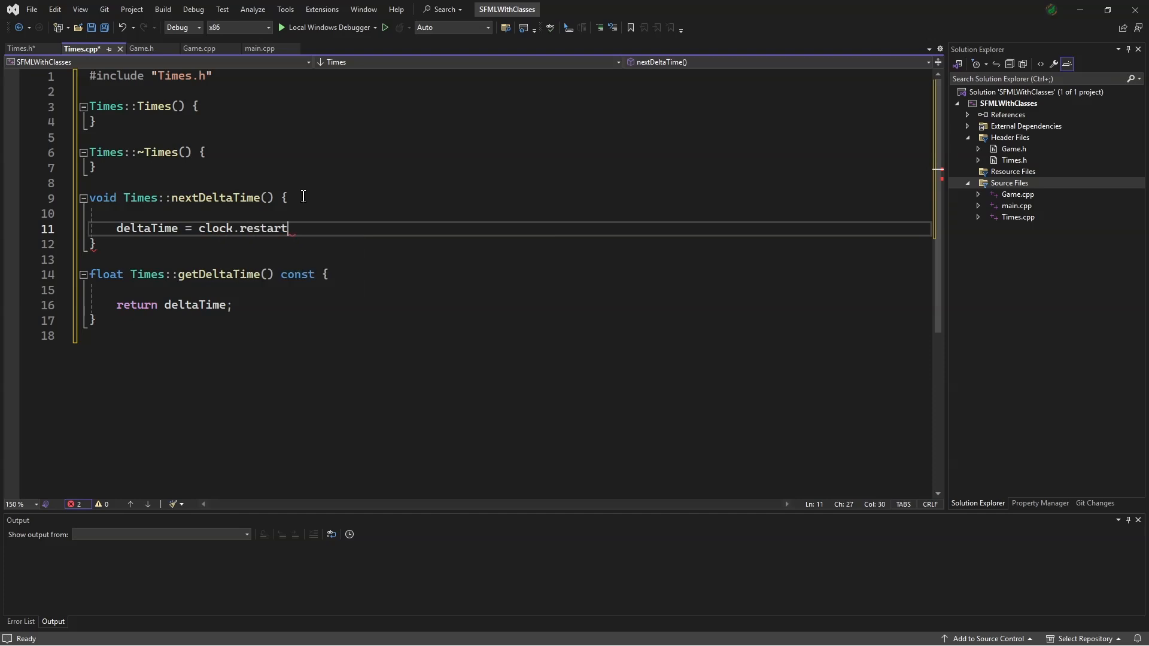
type("().asSeconds();")
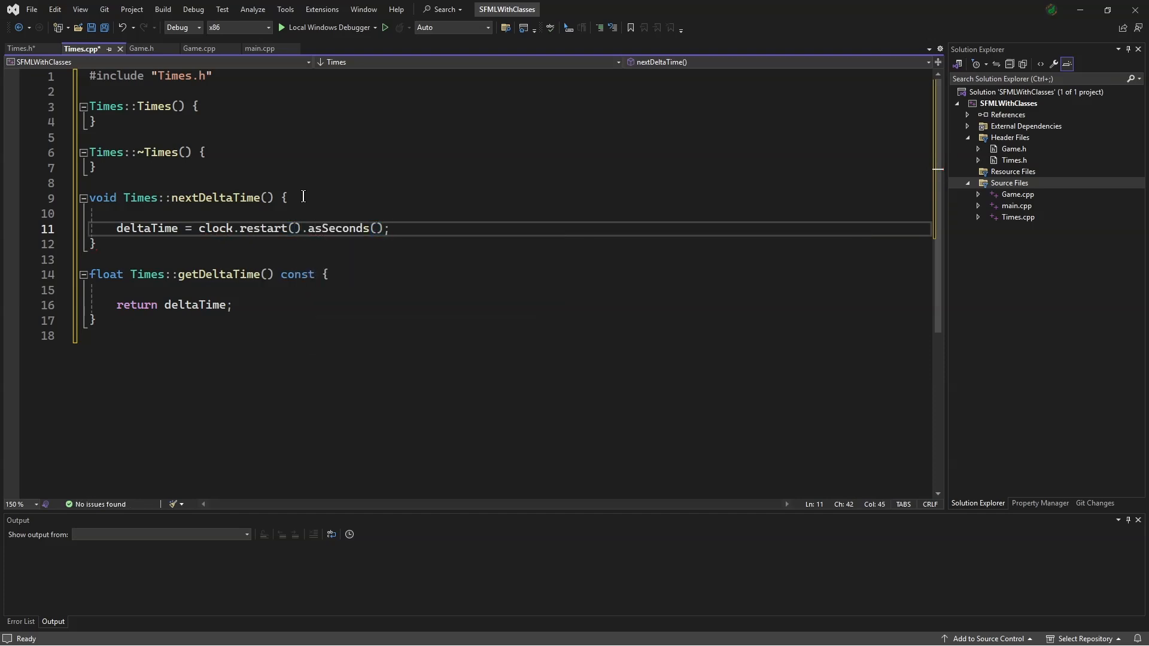
Step: Call nextDeltaTime() inside the Times constructor and save Times.cpp
left_click(199, 105)
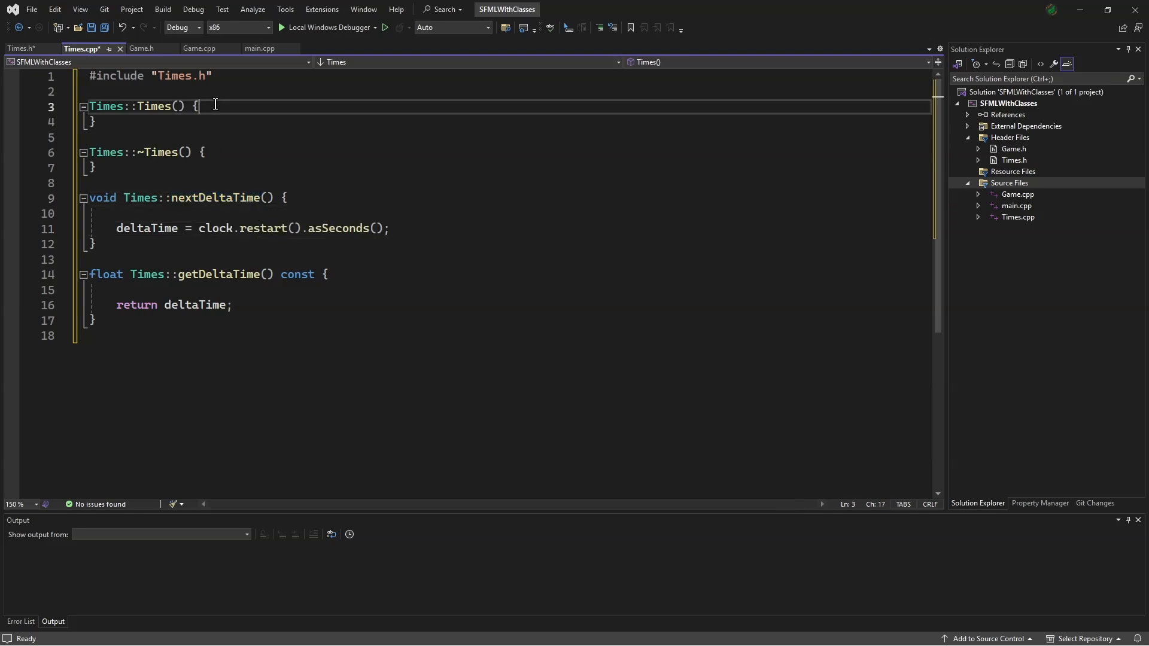
type("nextDeltaTime")
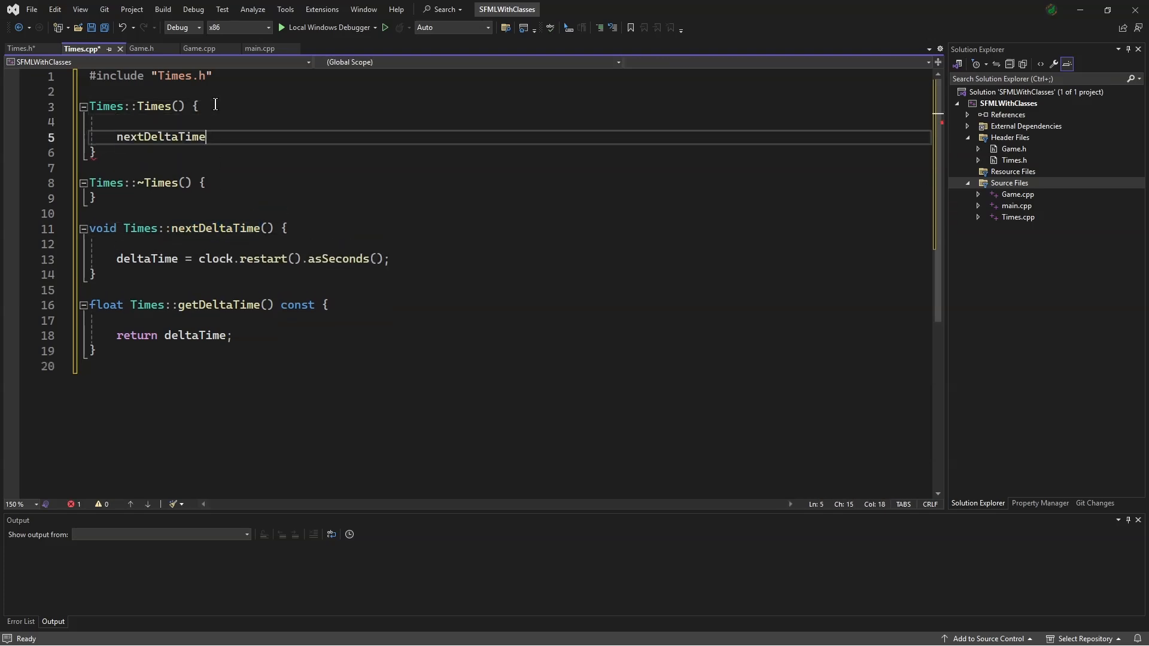
type("();")
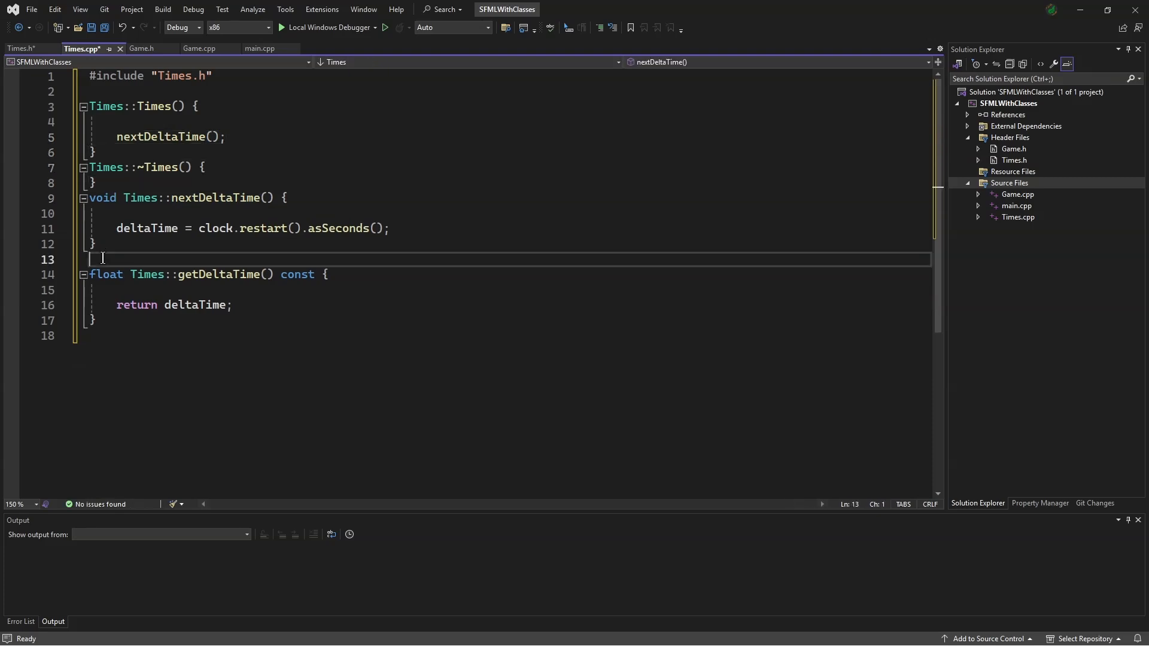
key("Ctrl+s")
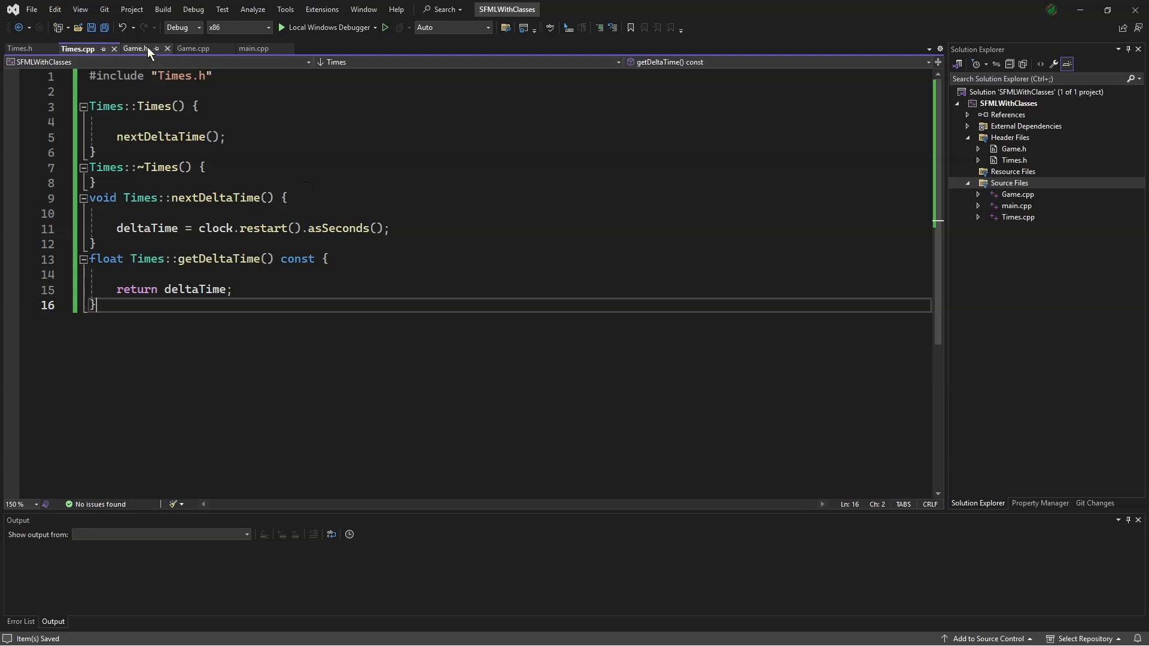
Step: Add #include "Times.h" below the SFML include in Game.h
left_click(137, 47)
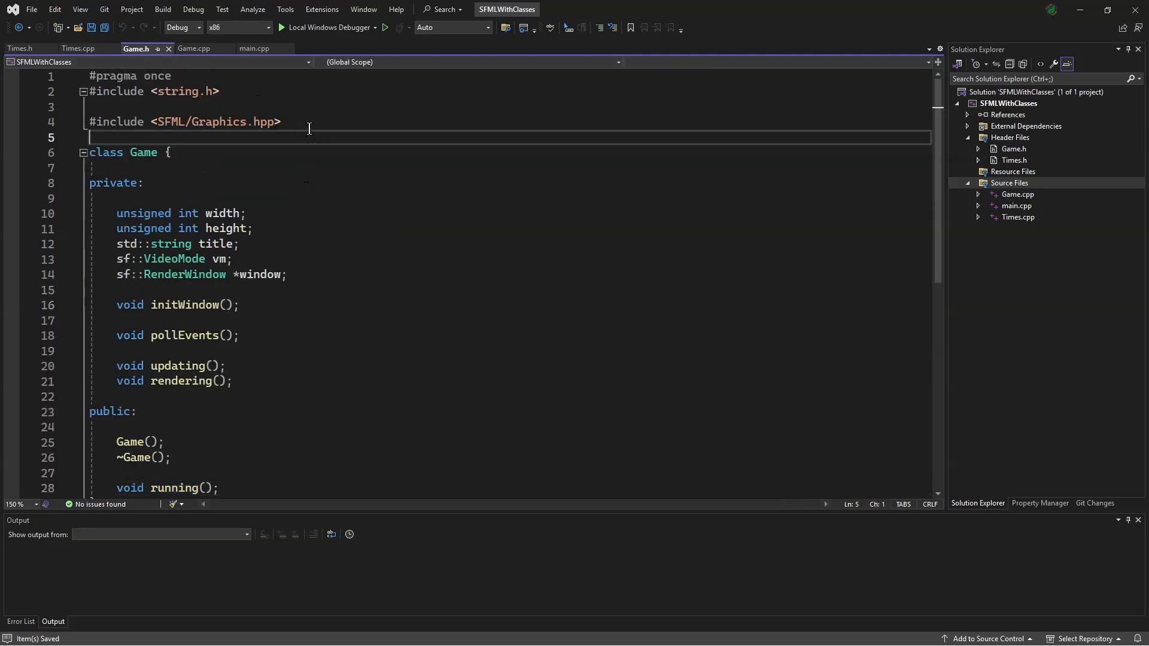
key("Enter")
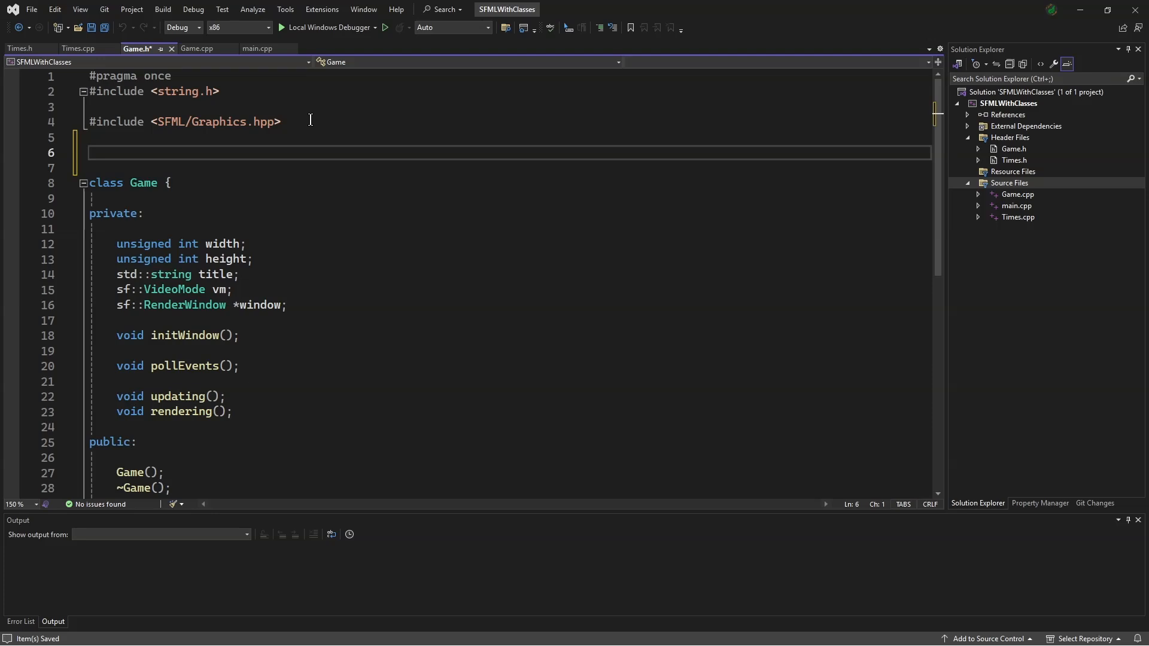
type("#include \"")
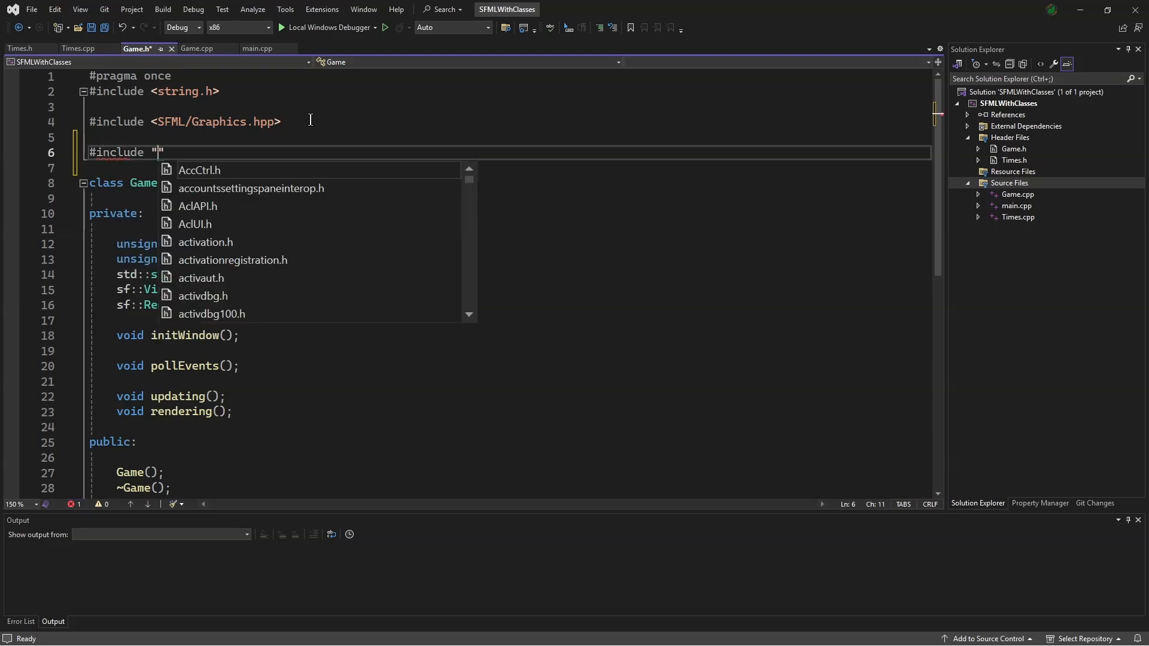
type("Times.h")
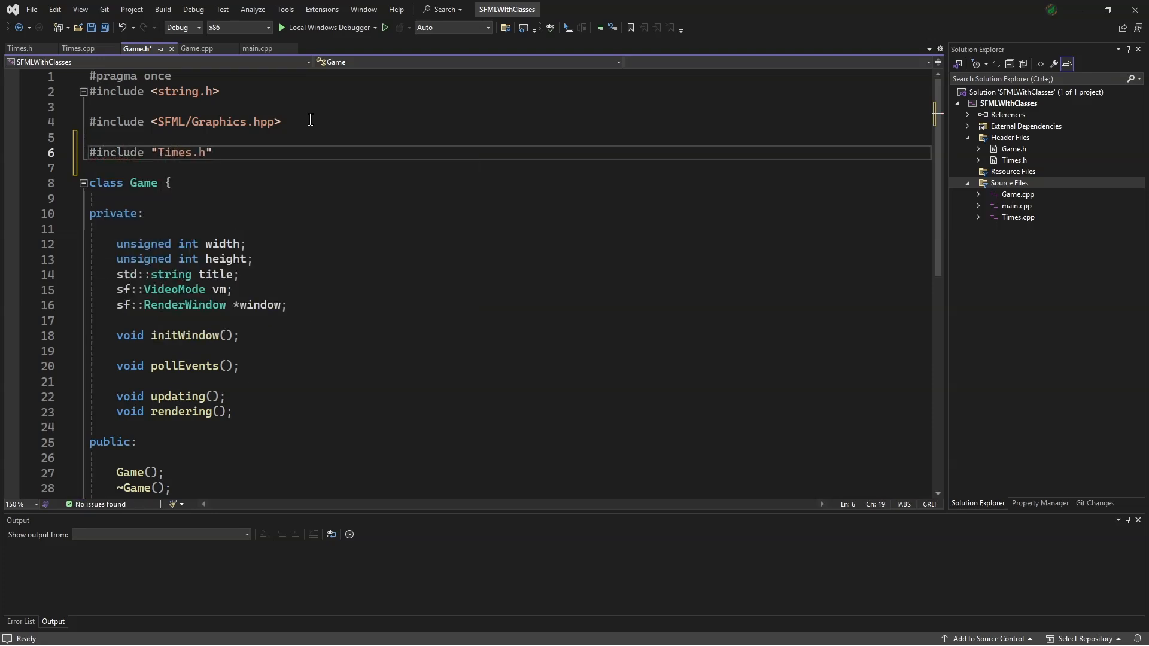
Step: Declare a private Times times member after the window member in Game
left_click(288, 305)
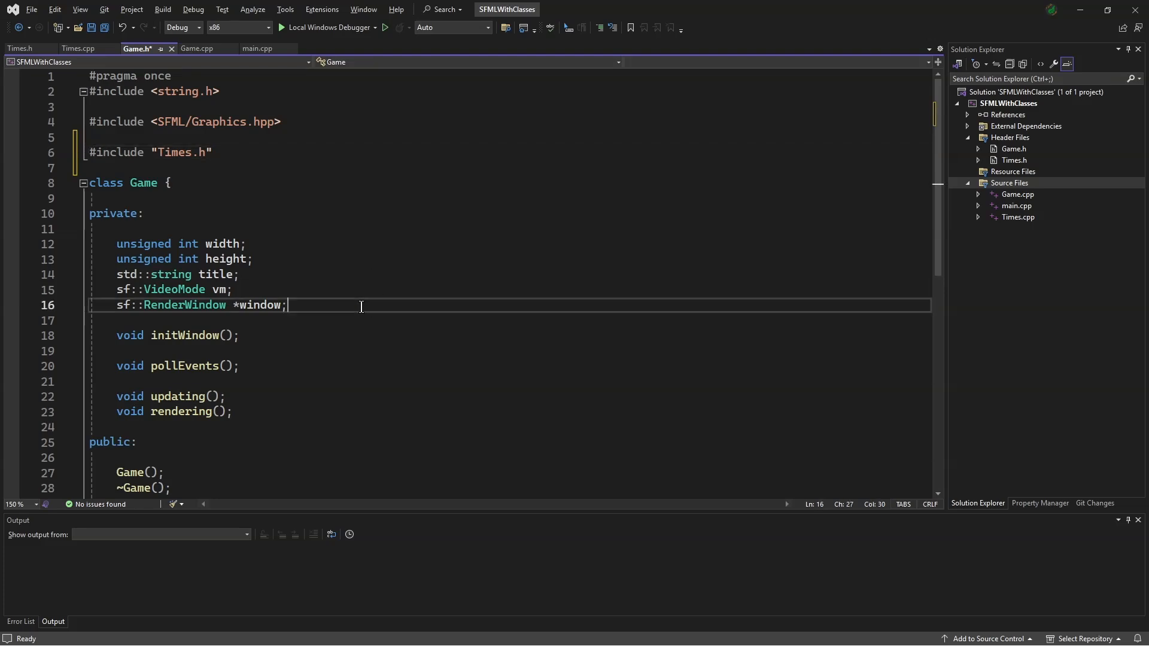
type("Times")
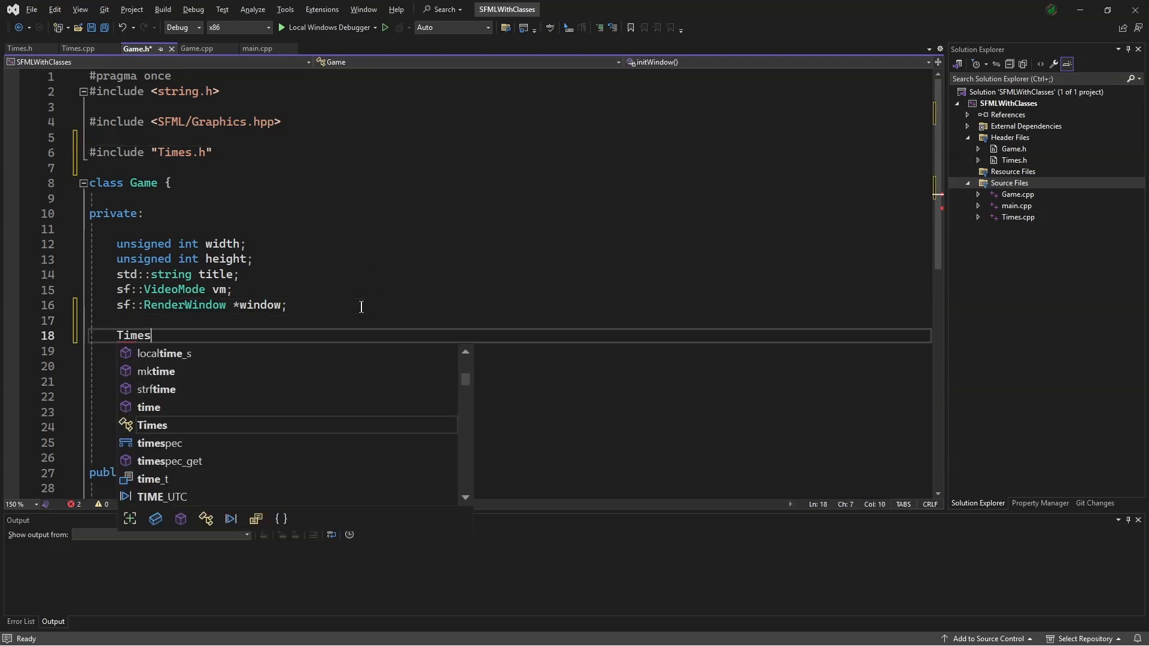
type("times;")
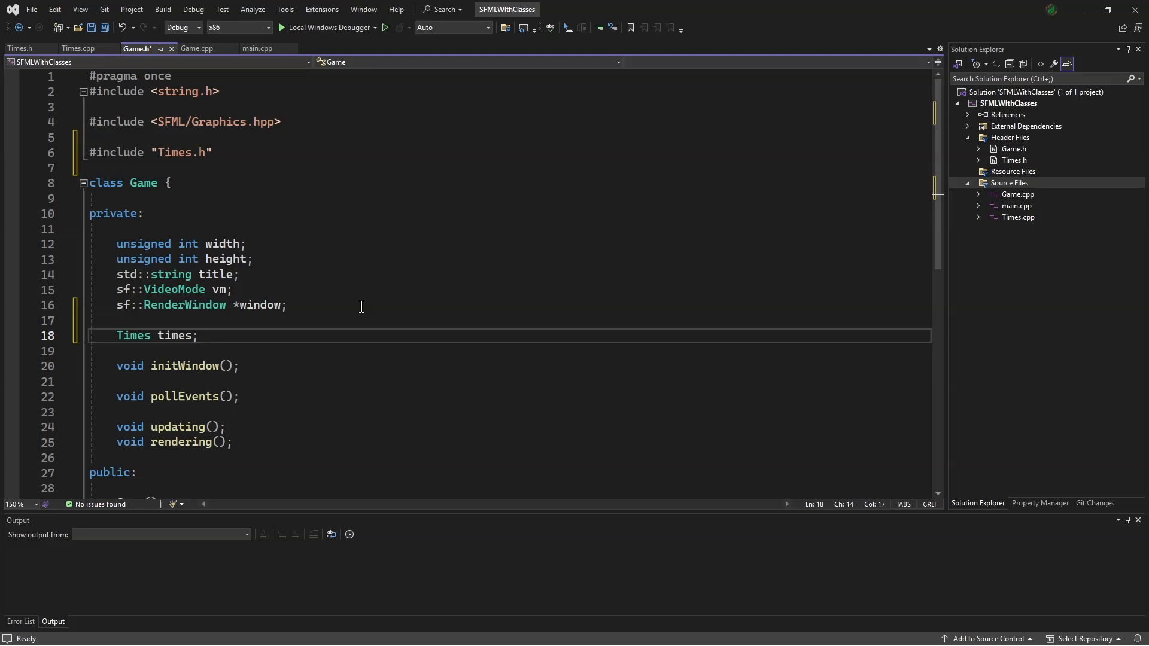
left_click(196, 48)
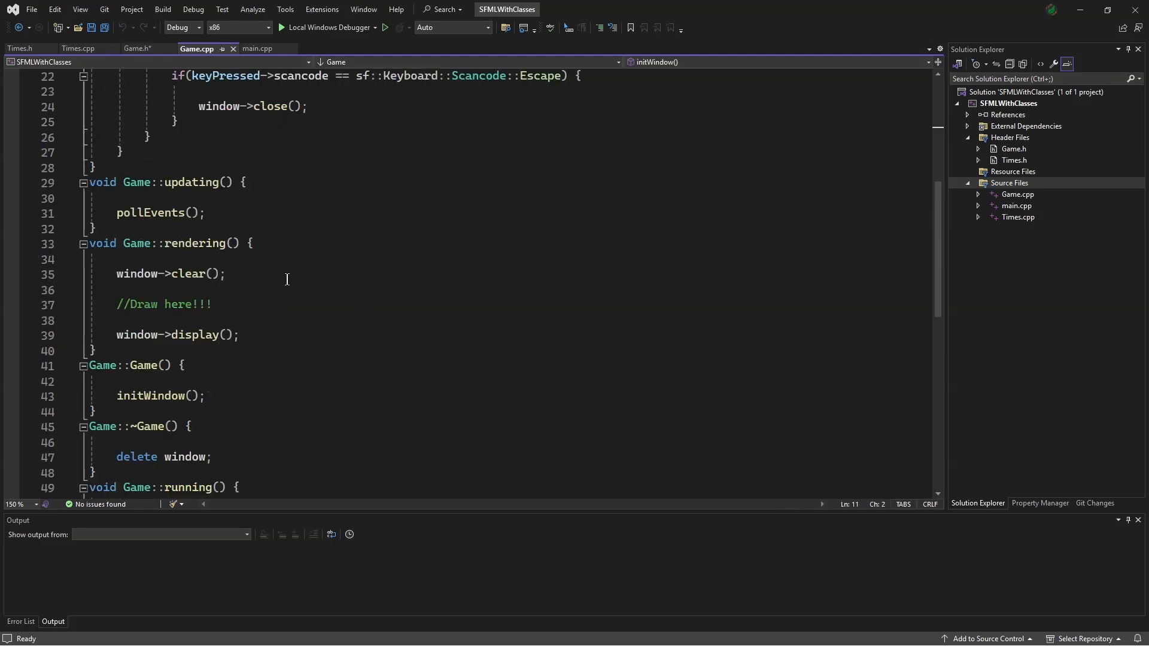
Step: Call times.nextDeltaTime() right after pollEvents() in Game::updating()
left_click(207, 213)
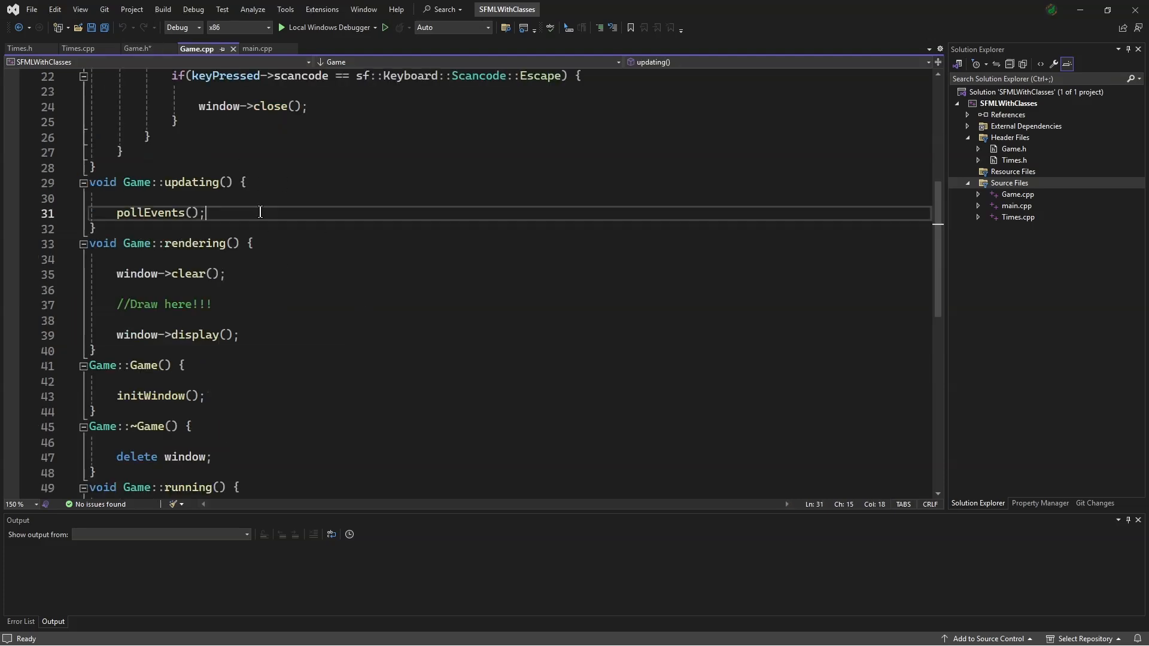
type("times.nextDeltaTime(")
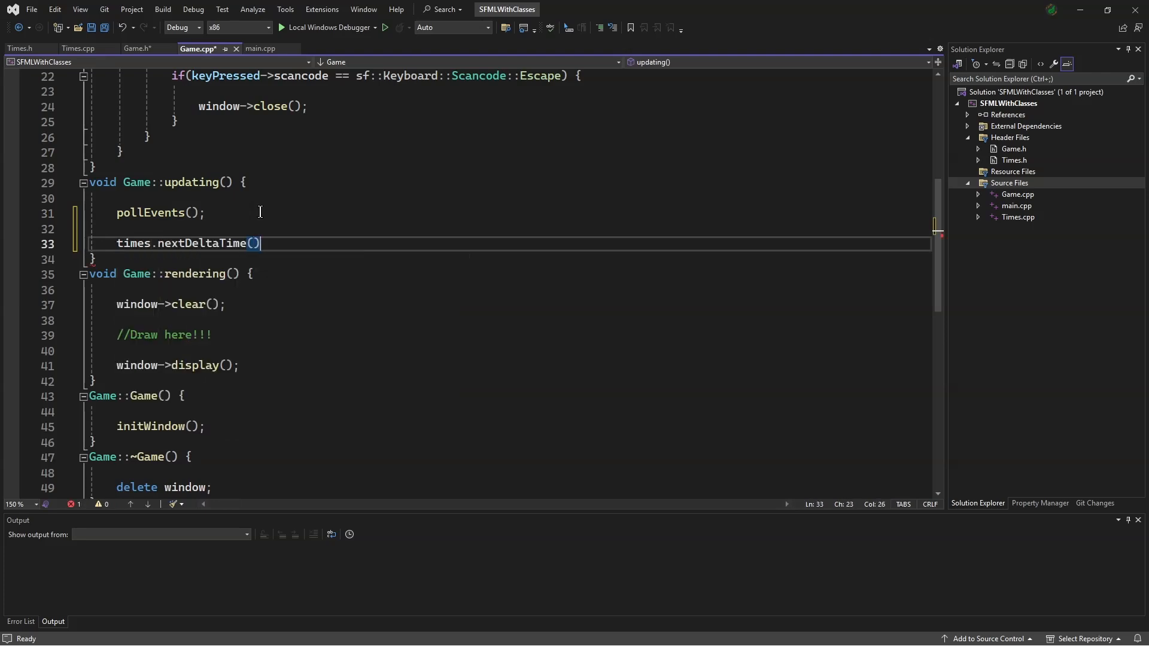
type(";")
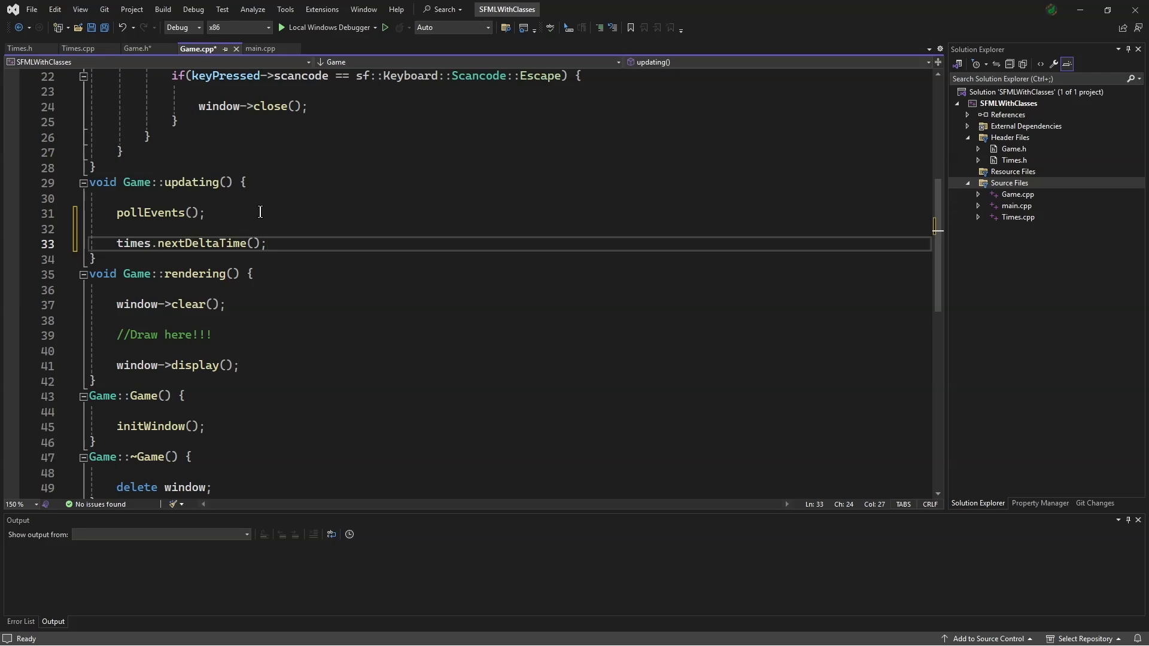
Step: Add #include <iostream> to Game.h below the string include
left_click(132, 48)
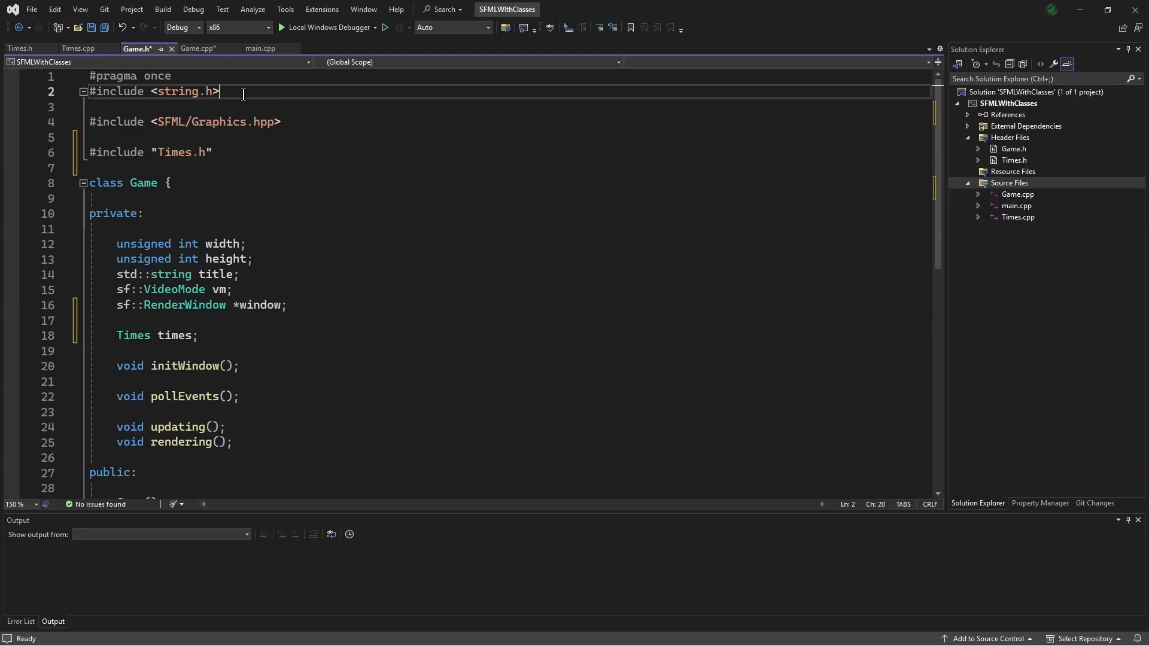
type("#include")
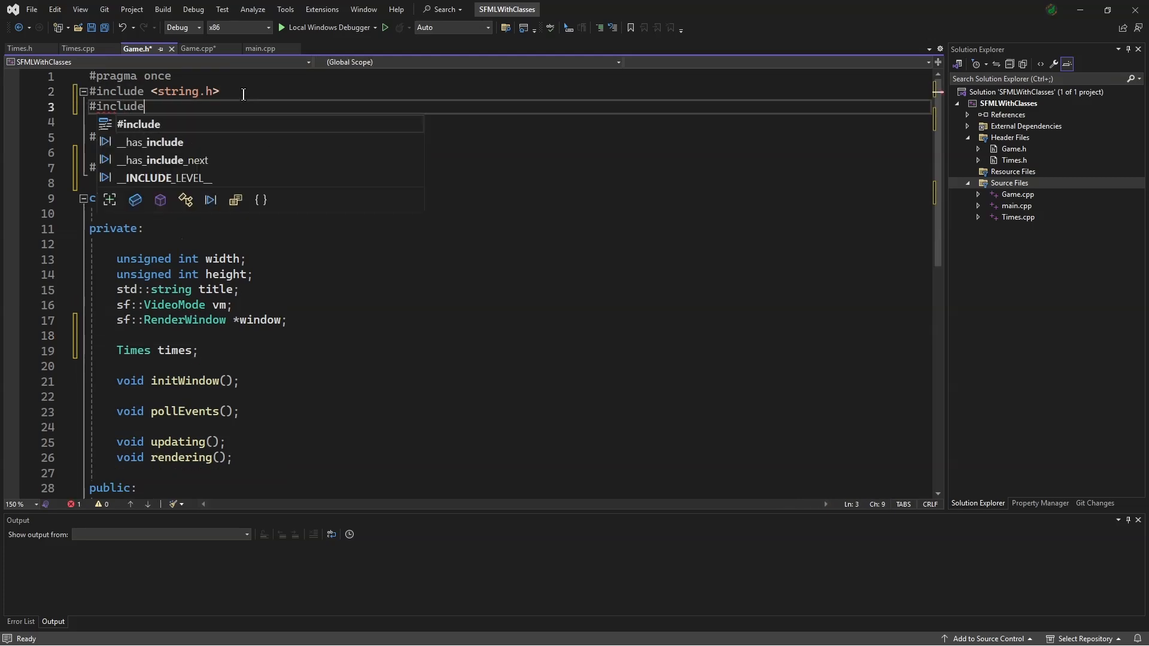
type("<ios>")
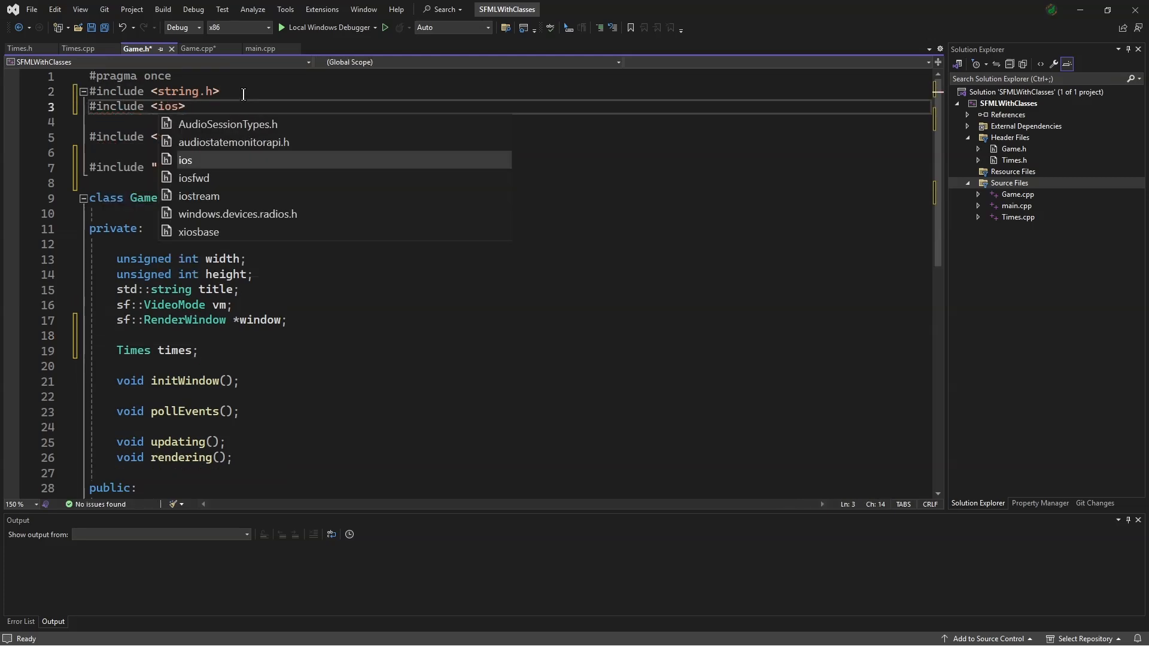
left_click(198, 48)
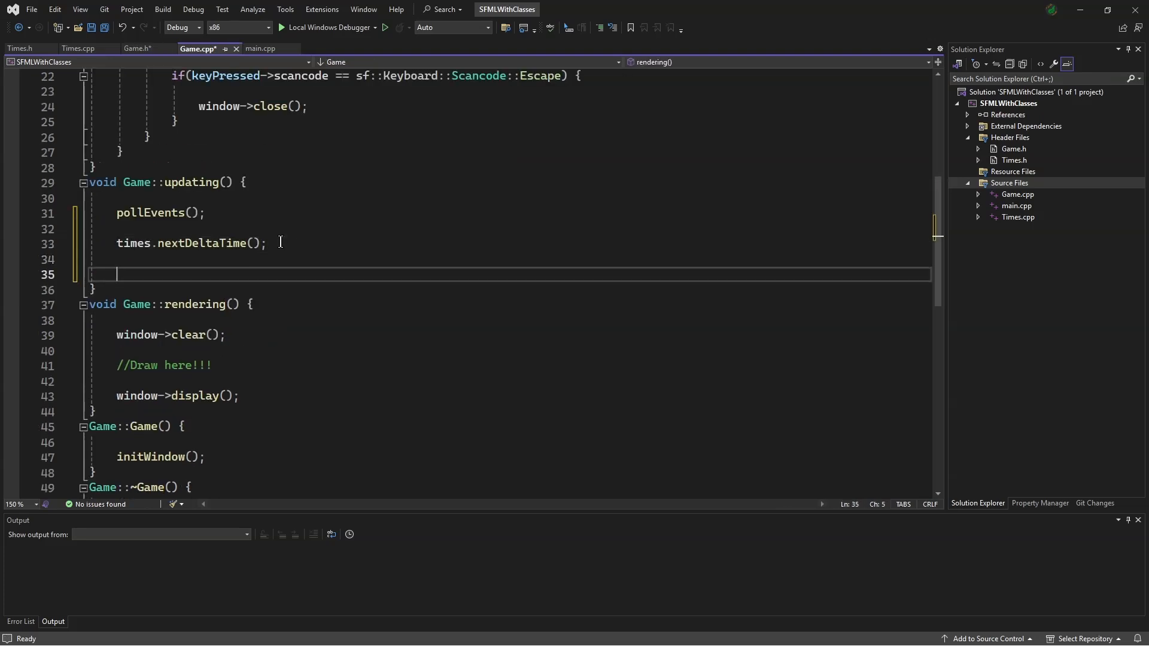
Step: Print times.getDeltaTime() with std::cout and std::endl each update, then run with Local Windows Debugger
type("std::cout << times.")
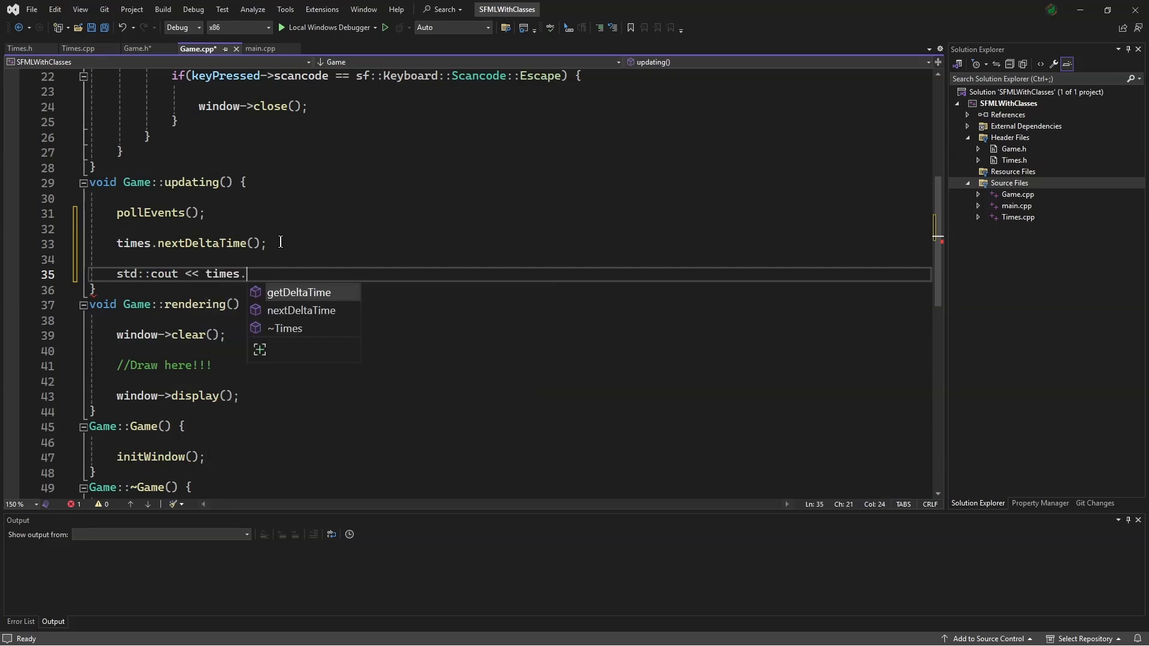
type("getDeltaTime() <<")
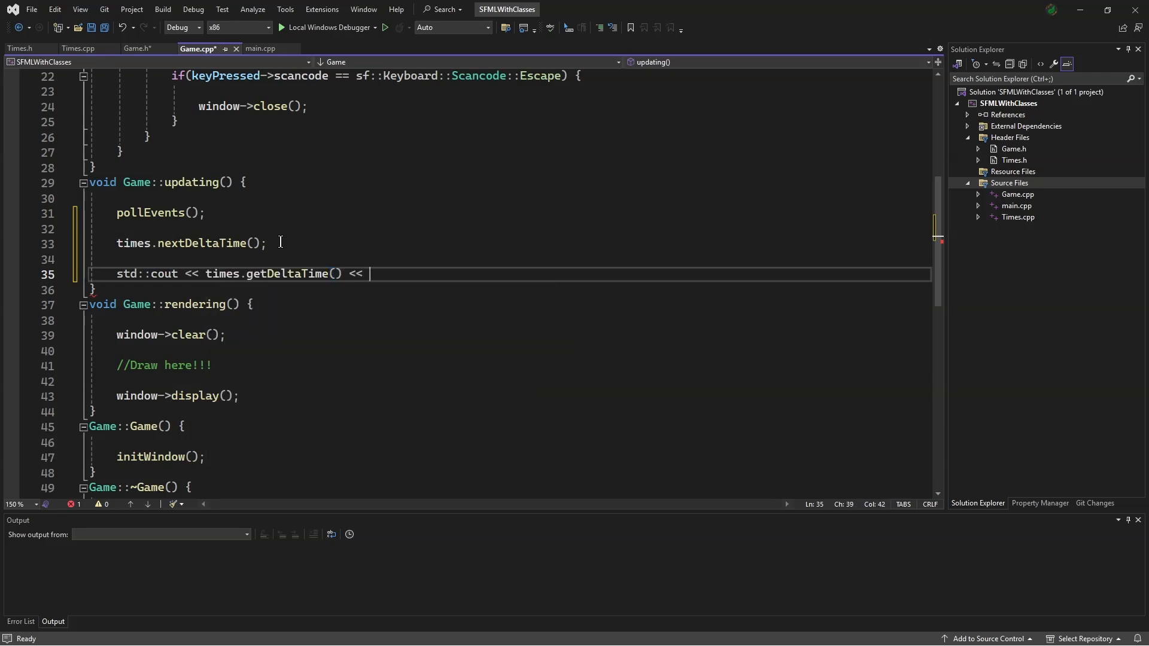
type("std::en")
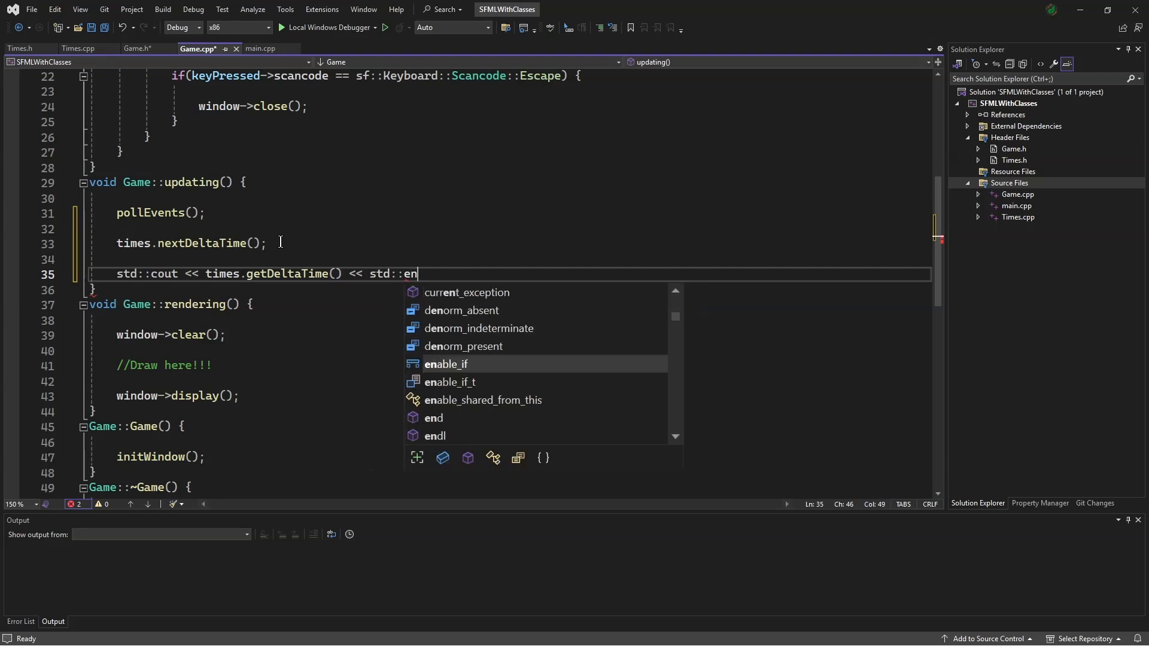
type("dl;")
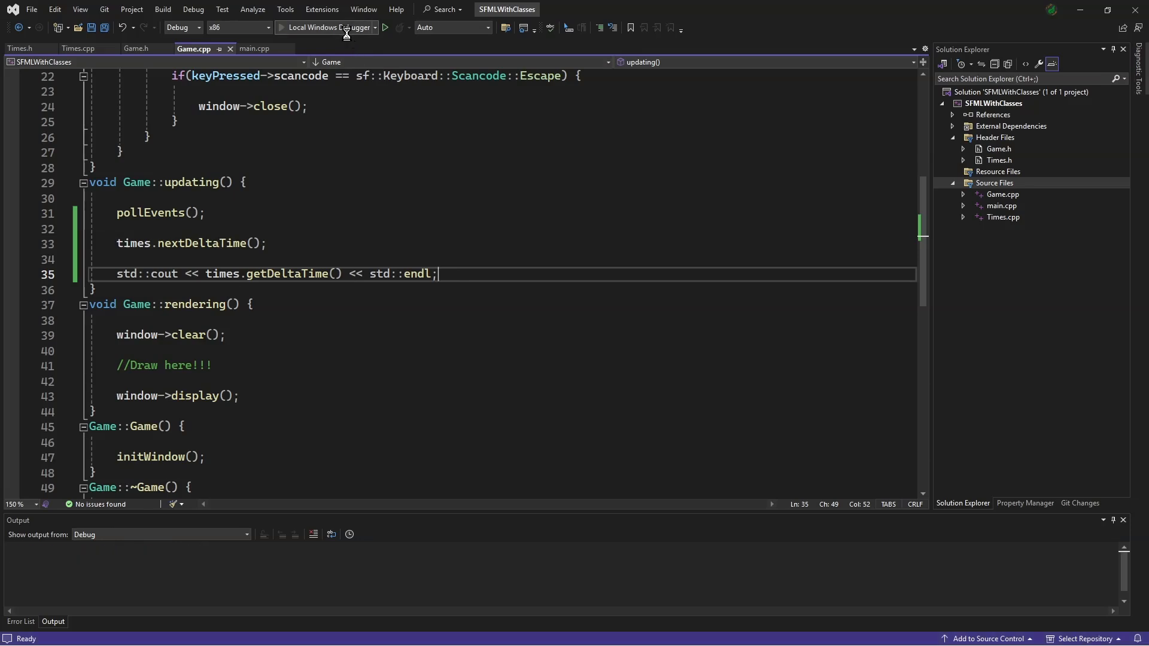
left_click(385, 27)
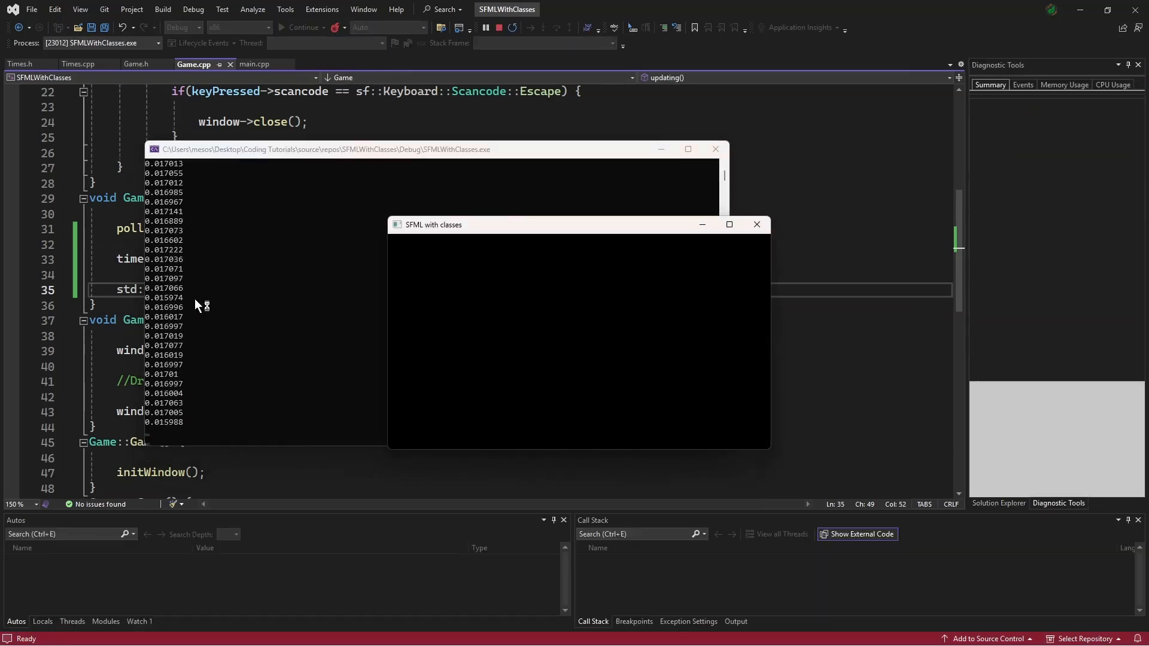